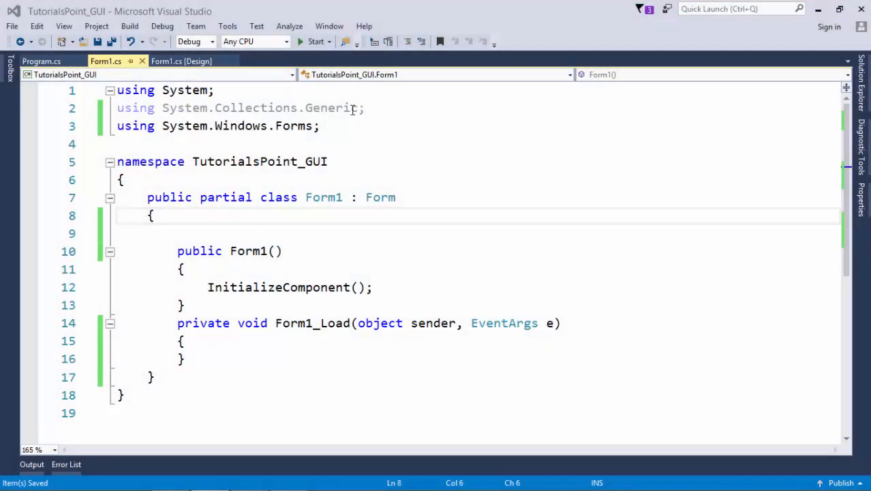
Declare a List<int> field named list and create it in Form1_Load with capacity 5
left_click(336, 108)
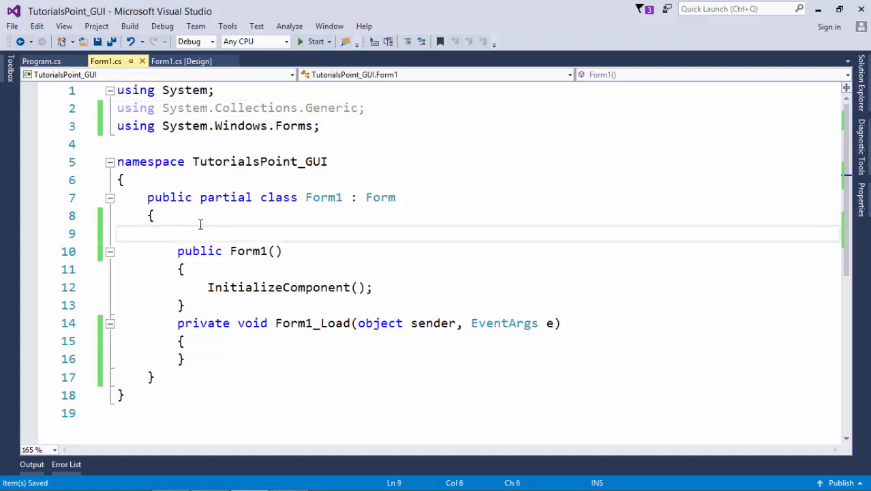
type("List")
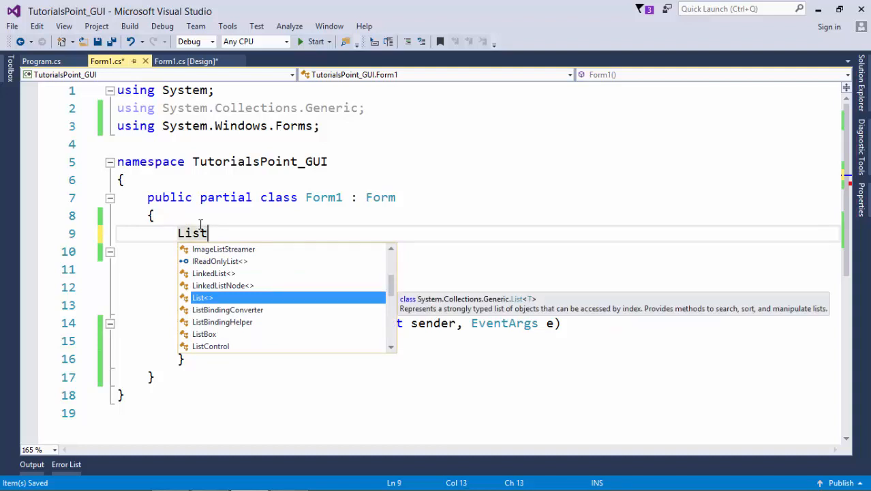
type("<>")
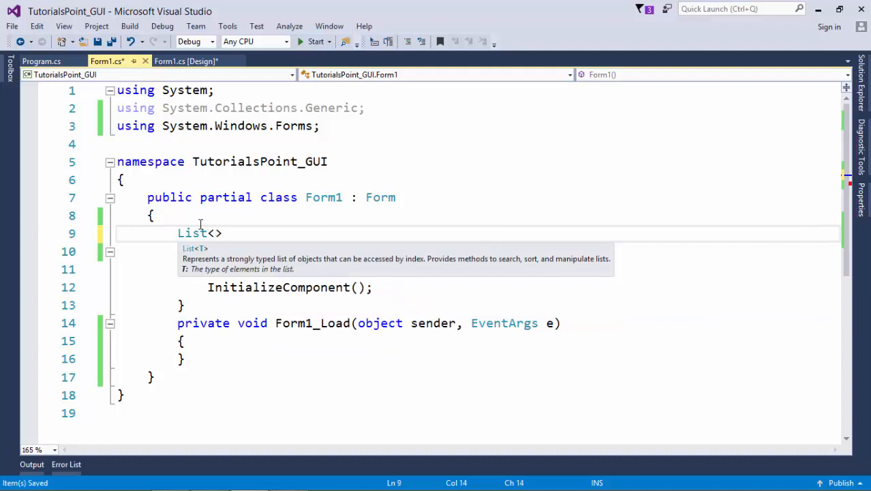
type("int")
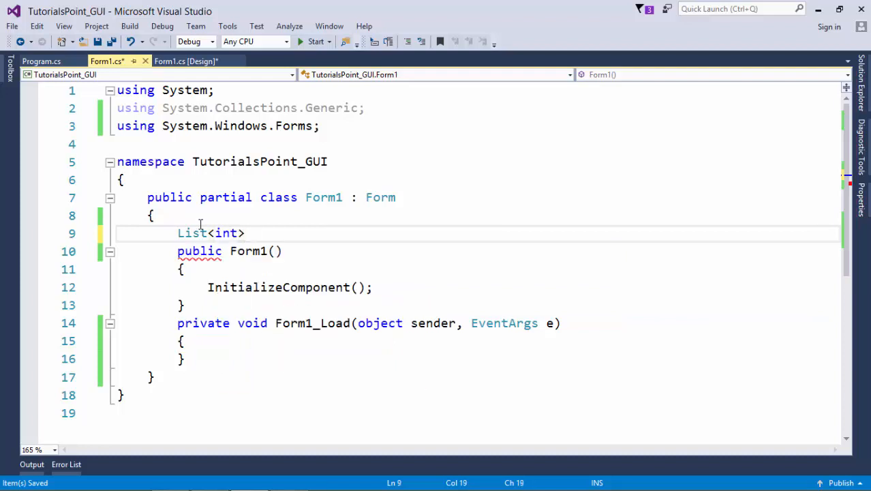
type("li")
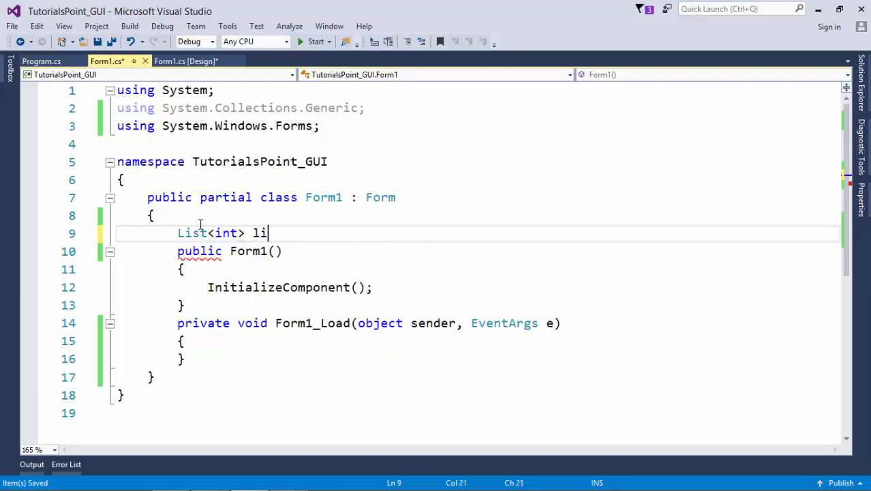
type("st;")
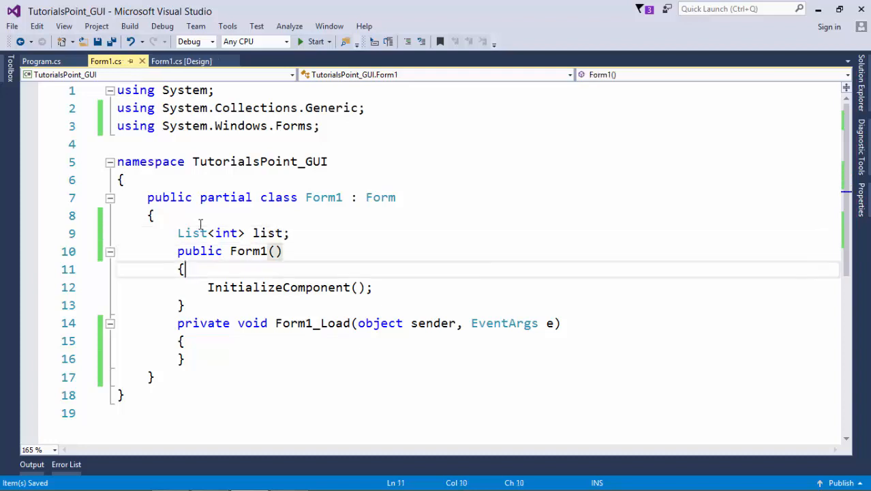
type("list")
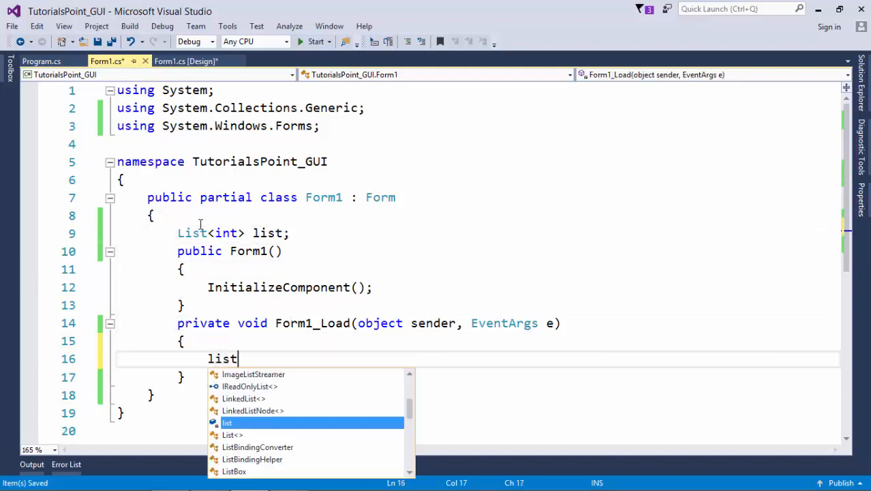
type("=enw")
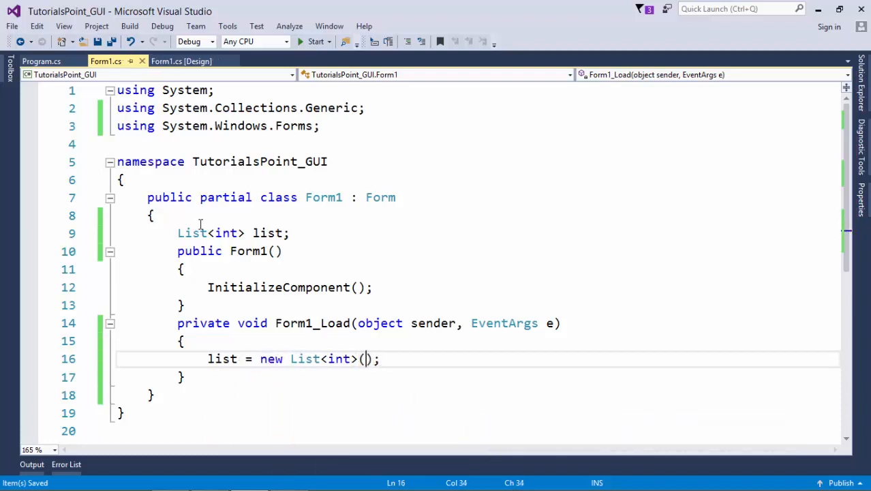
type("5")
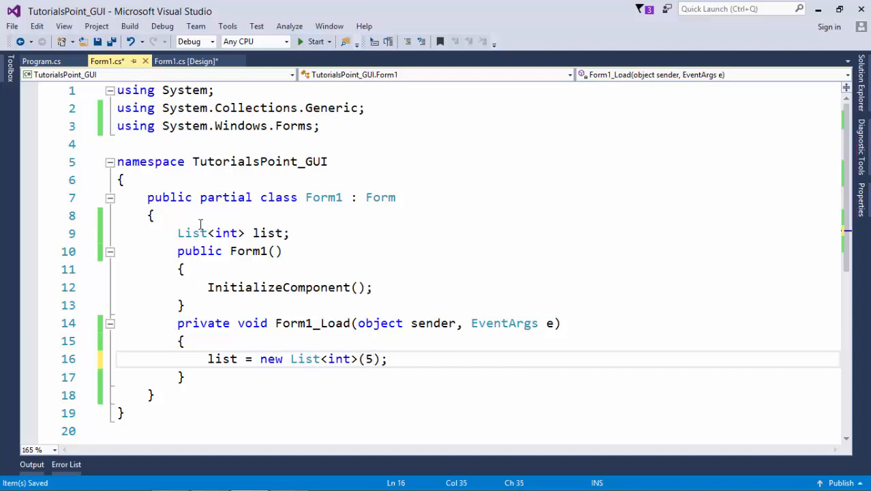
Add the values 10, 20, 30, 40 and 50 to the list with list.Add calls
type("list.")
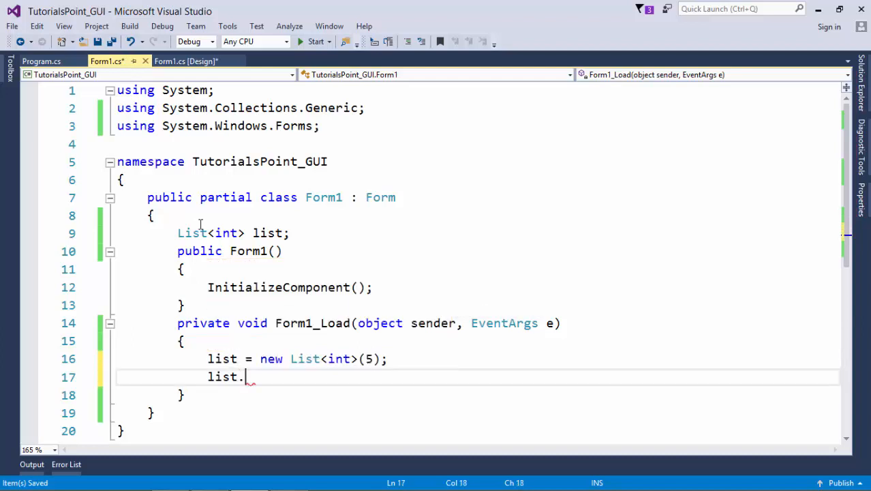
type("Add")
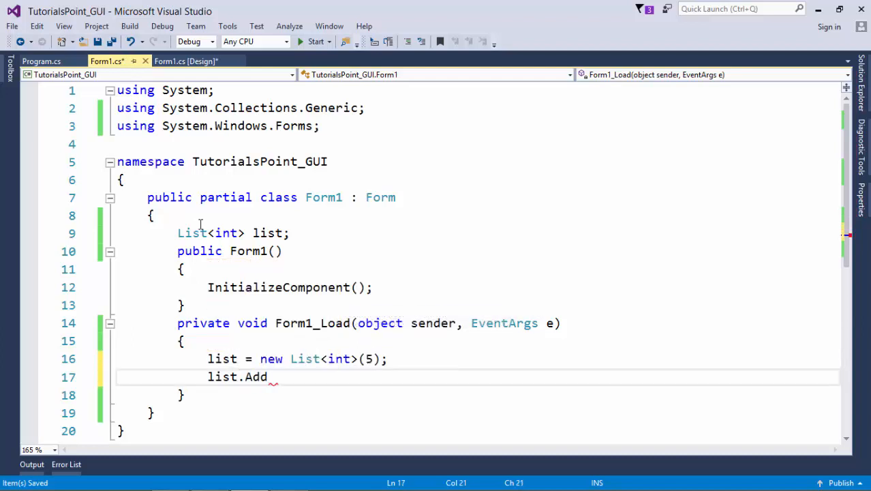
type("(")
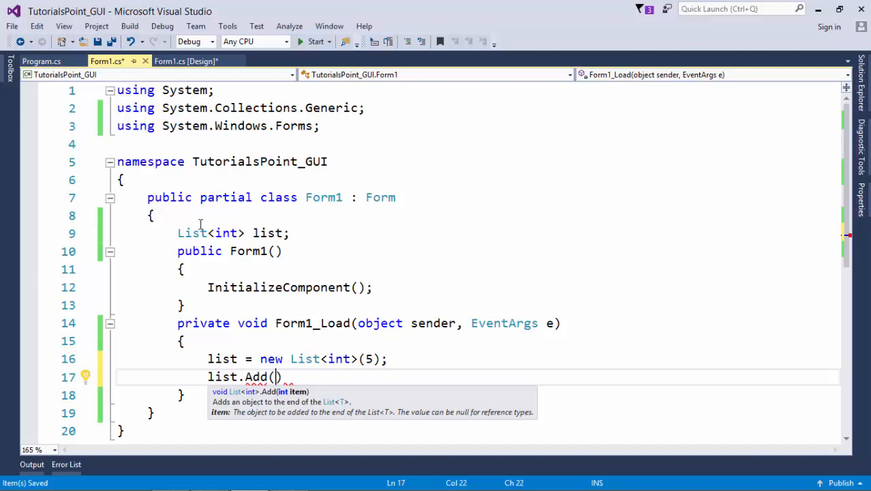
type("10);")
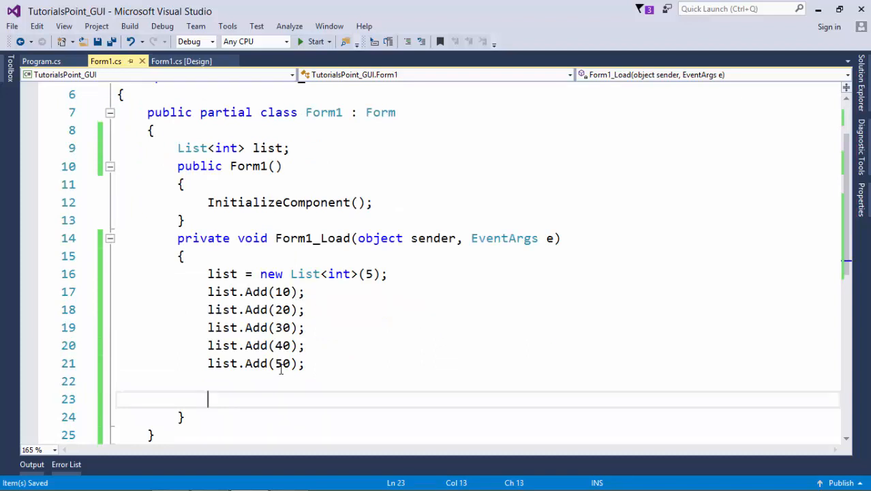
Write a foreach over the list adding each item to listBox1.Items, then build and run
type("foreach (int item in collection")
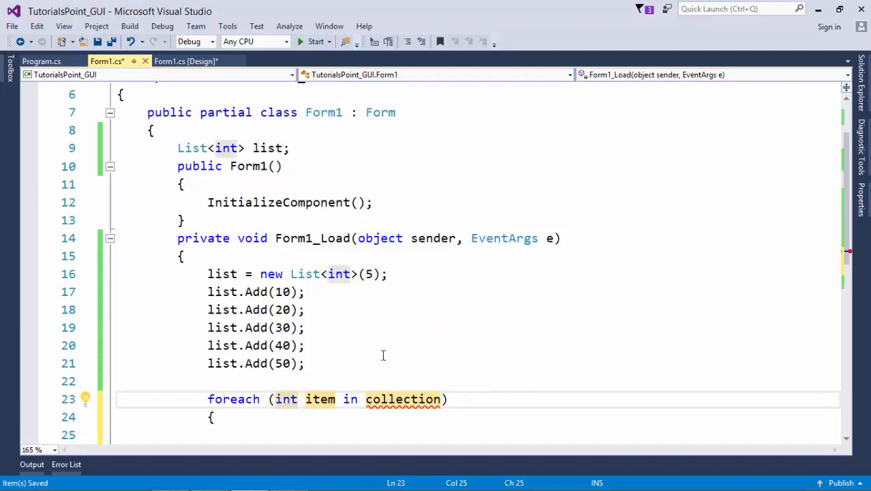
type("list")
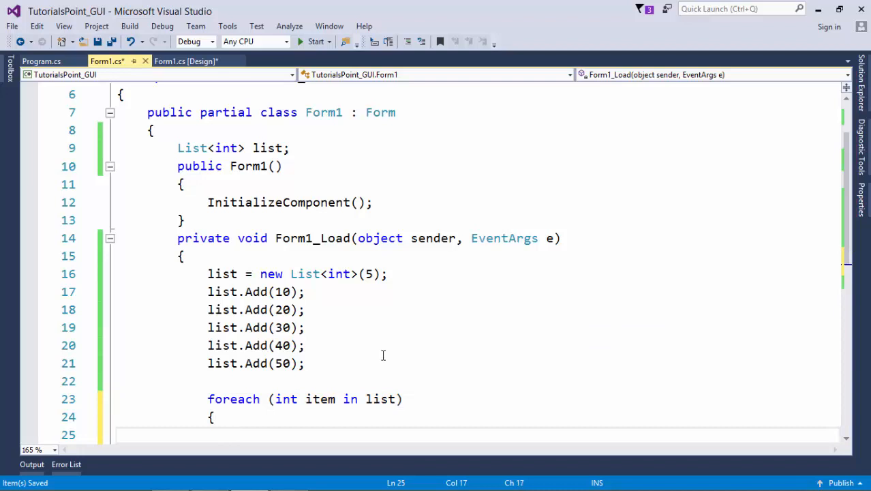
type("listBox1.I")
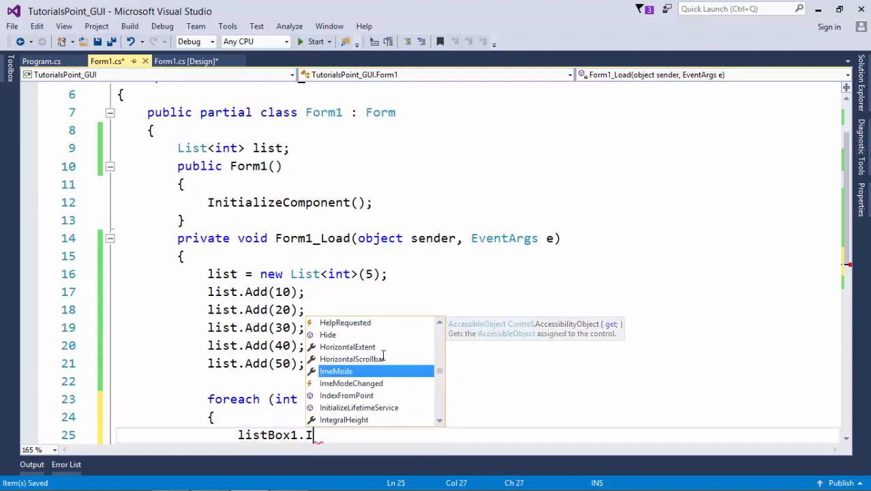
type("tems.Add")
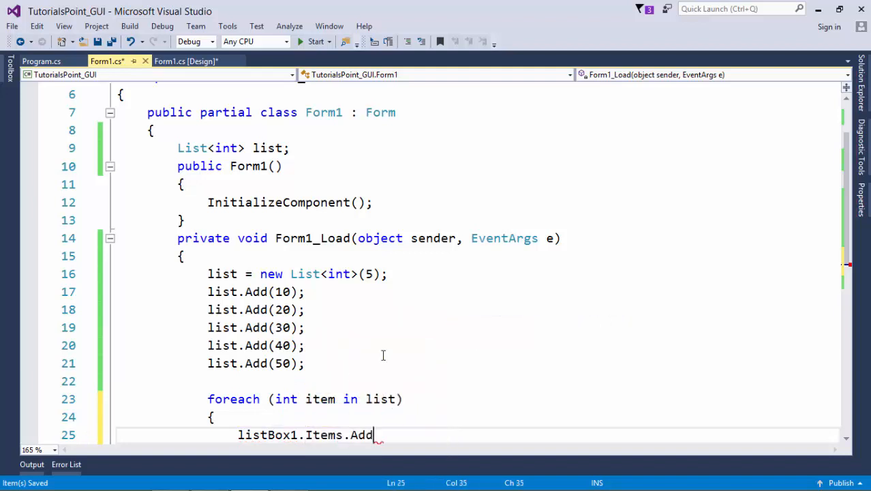
type("(item")
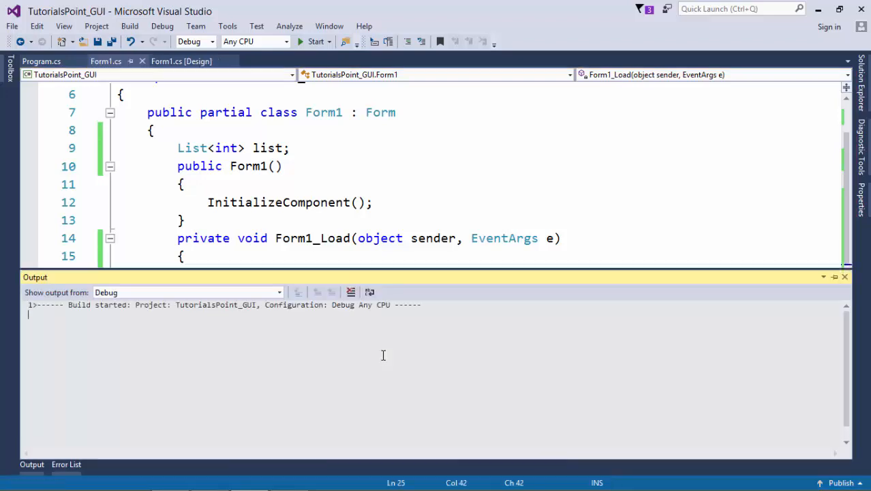
left_click(316, 40)
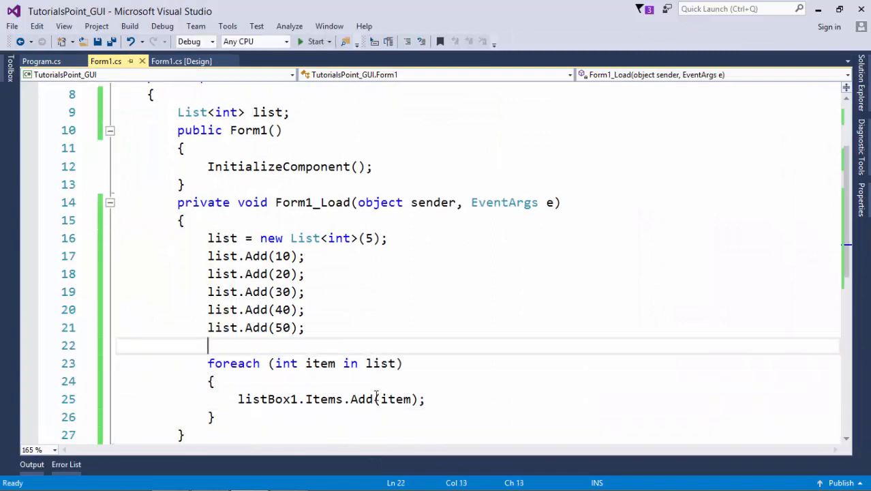
Add list.Remove(3), list.RemoveAt(2) and list.RemoveRange(0, 2) calls after filling the list
type("list")
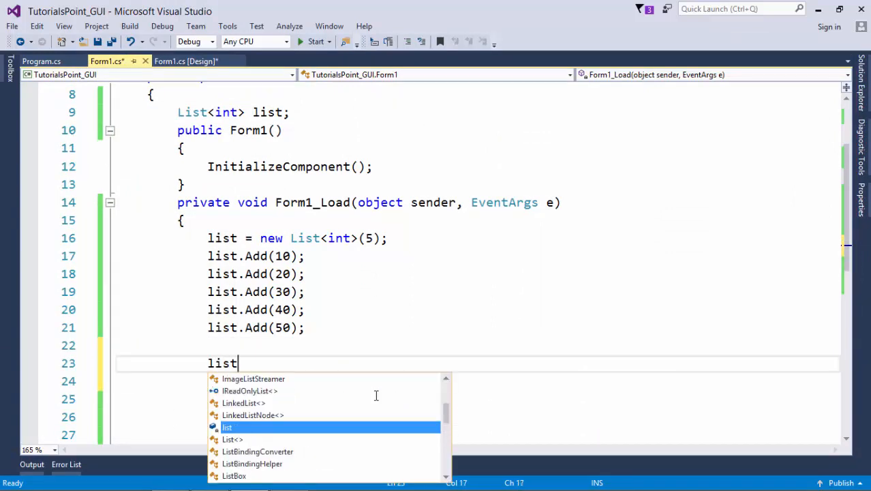
type(".re")
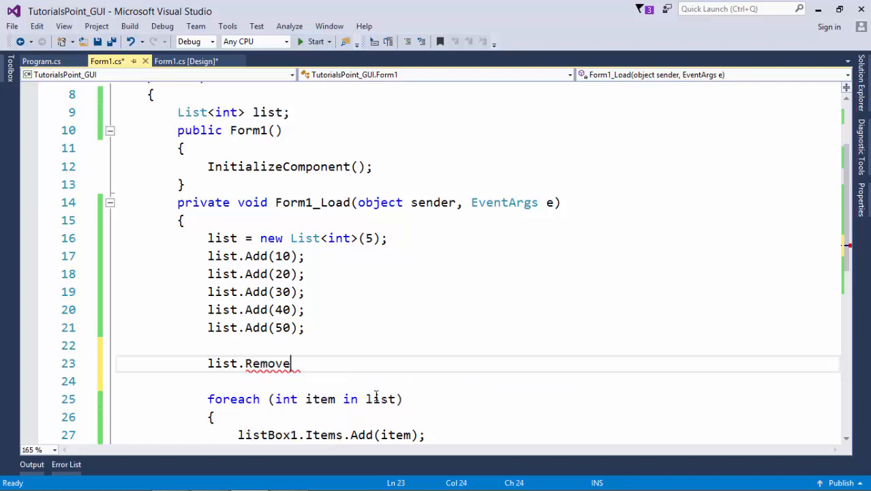
type("(30);")
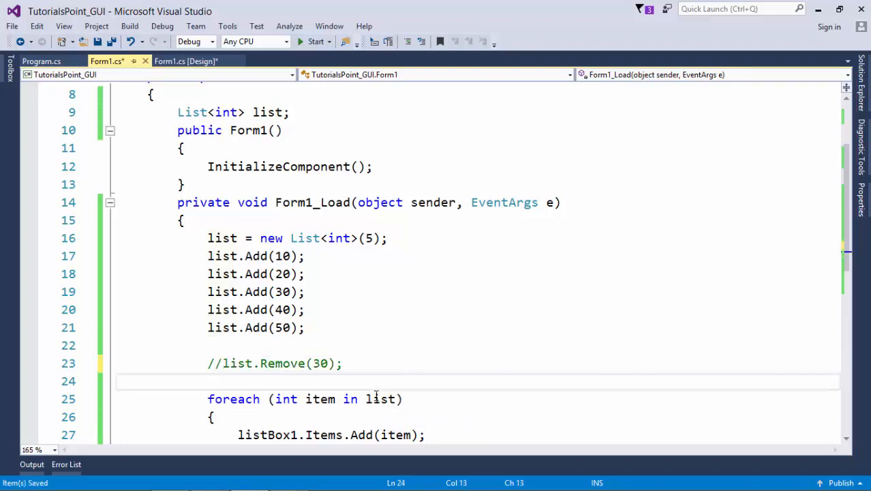
type("list.RemoveAt(2)")
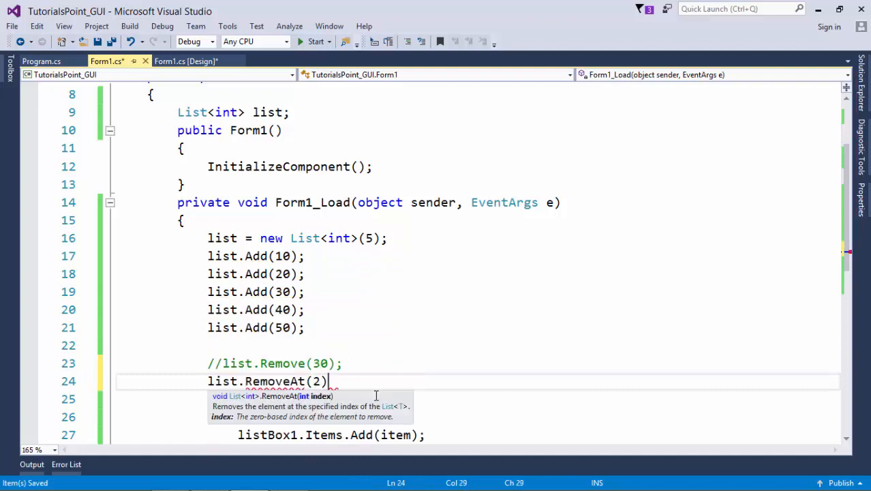
type(";")
type("l")
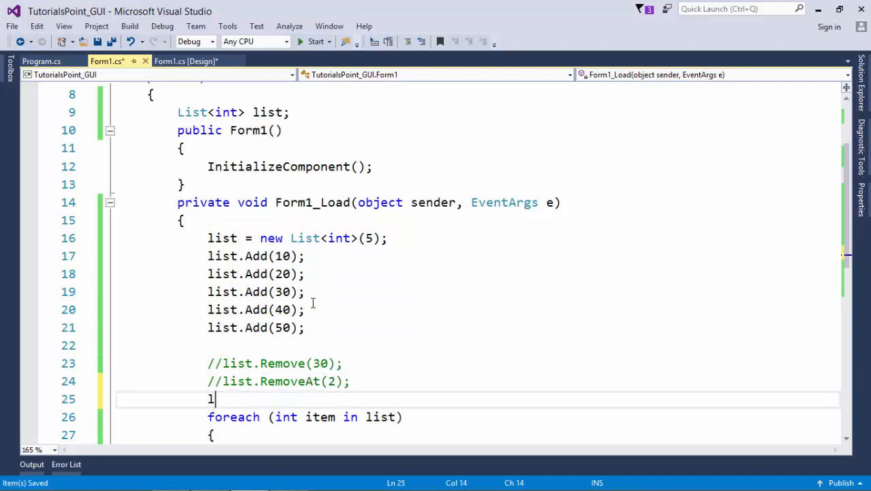
type("ist.RemoveRange")
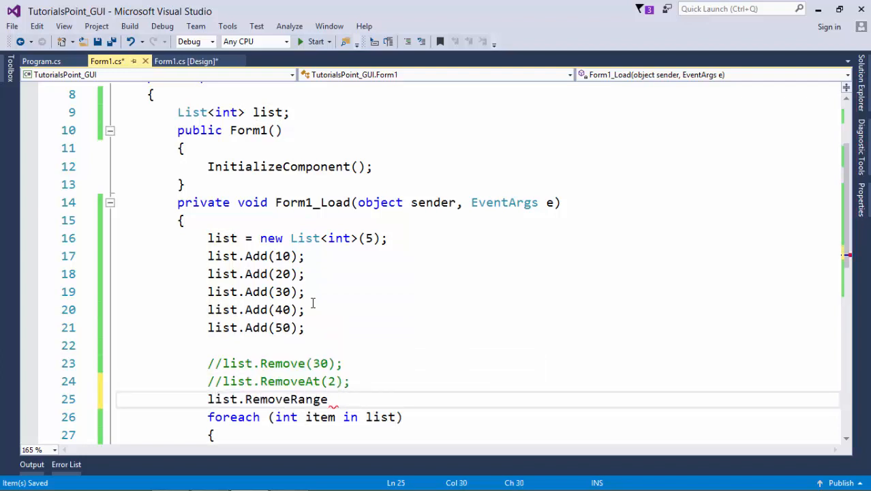
type("()")
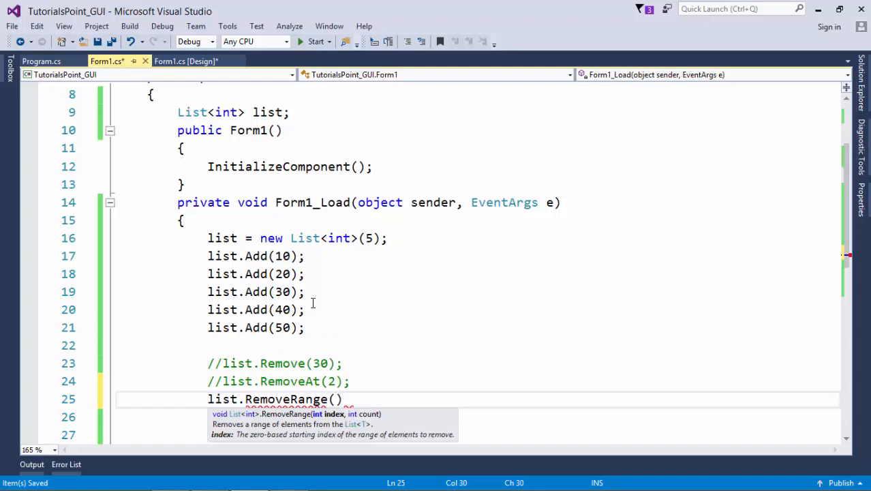
type("0,")
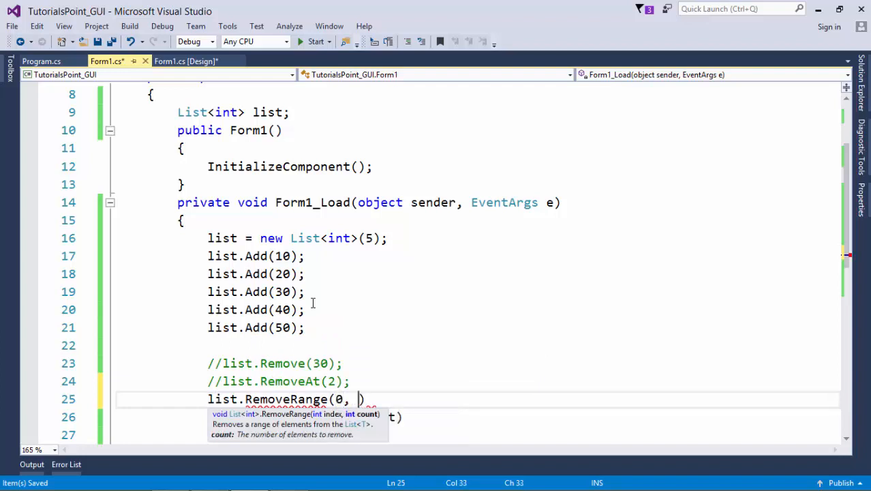
type("2")
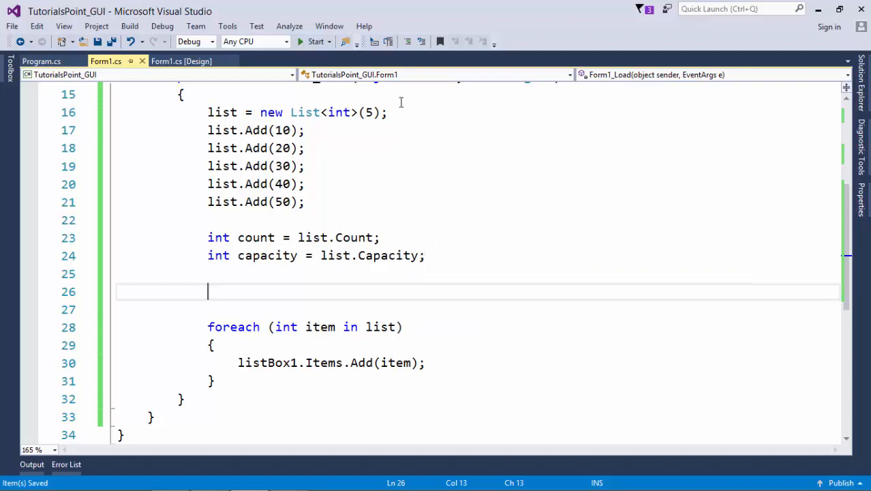
Change the initial capacity argument of new List<int> to 3
left_click(373, 112)
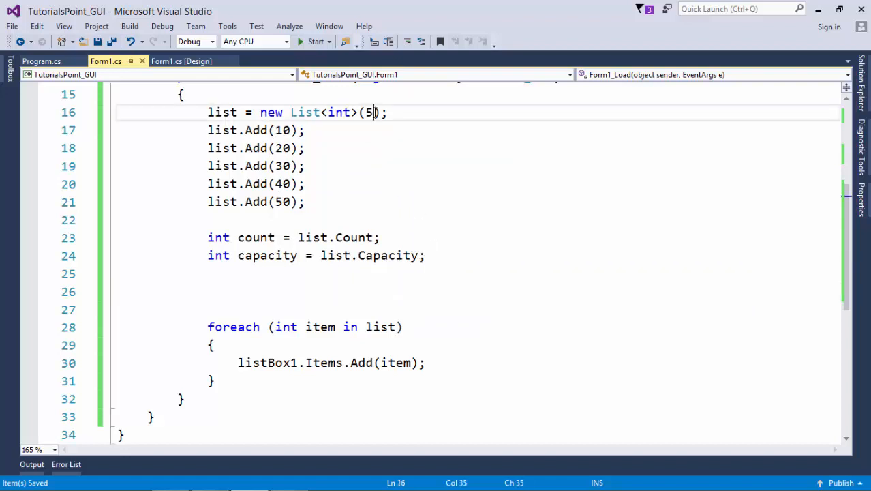
type("3")
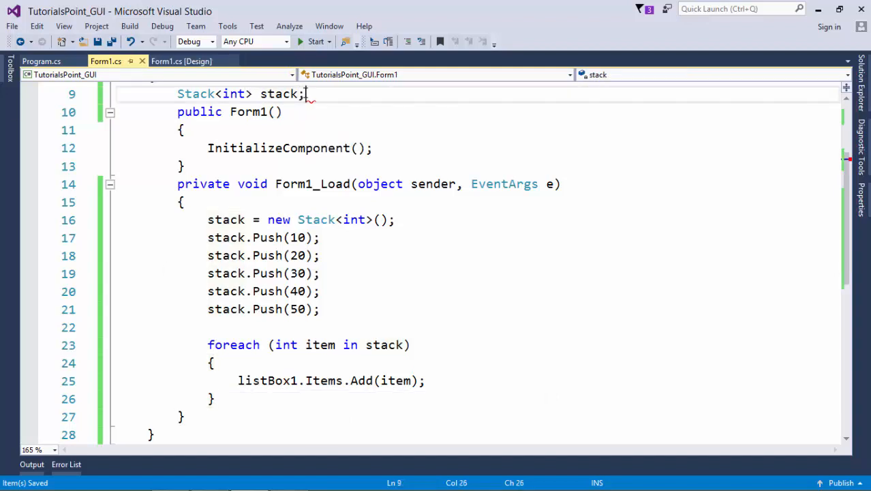
mouse_move(234, 92)
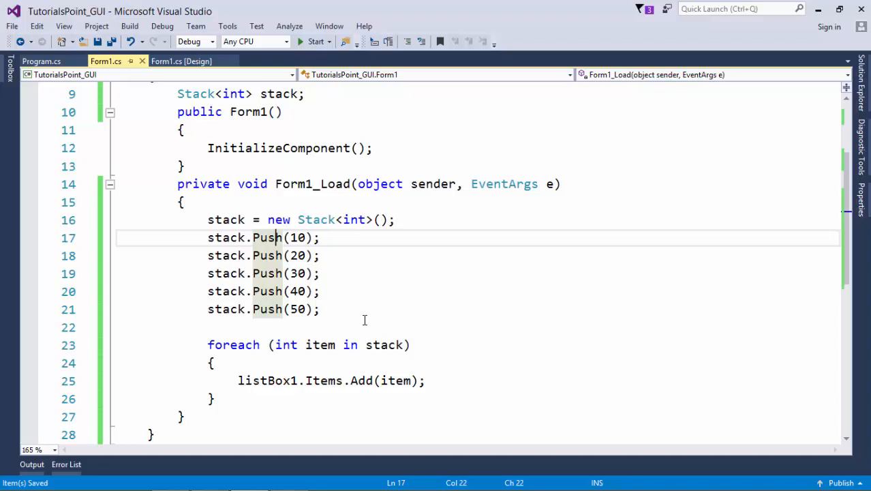
Call stack.Peek() and stack.Pop() above the foreach loop that lists the items
left_click(317, 41)
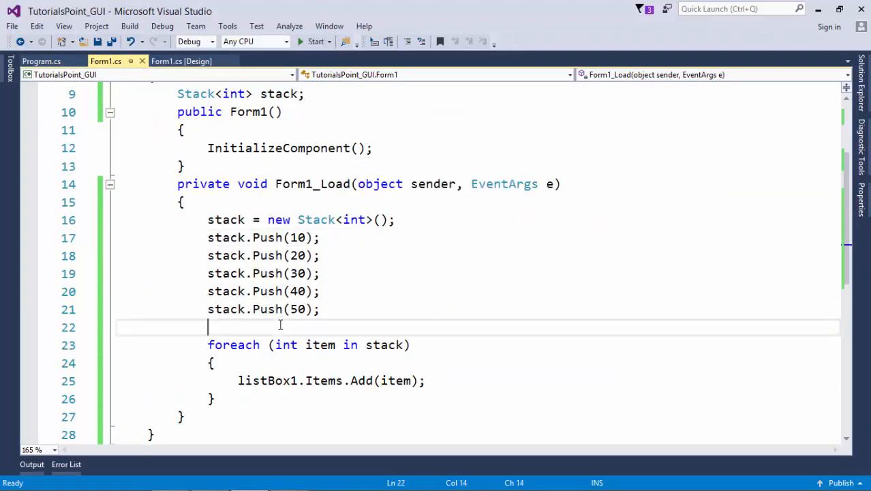
type("stack.op")
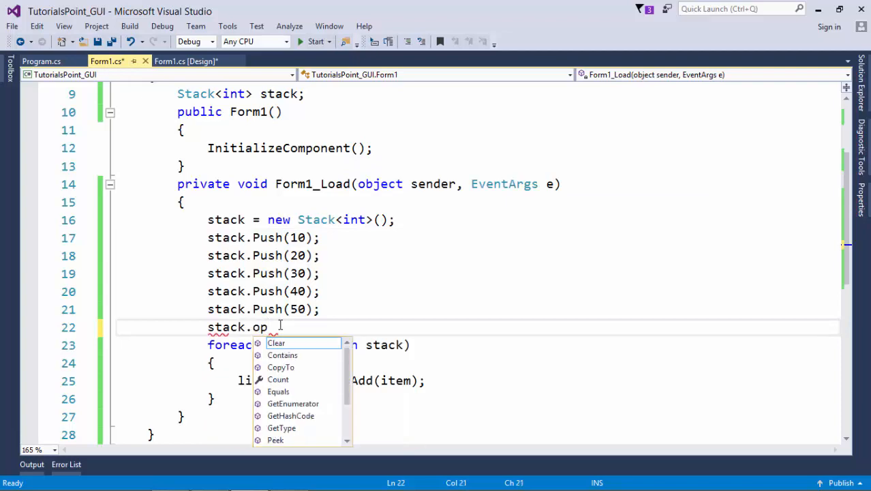
type("Pop();")
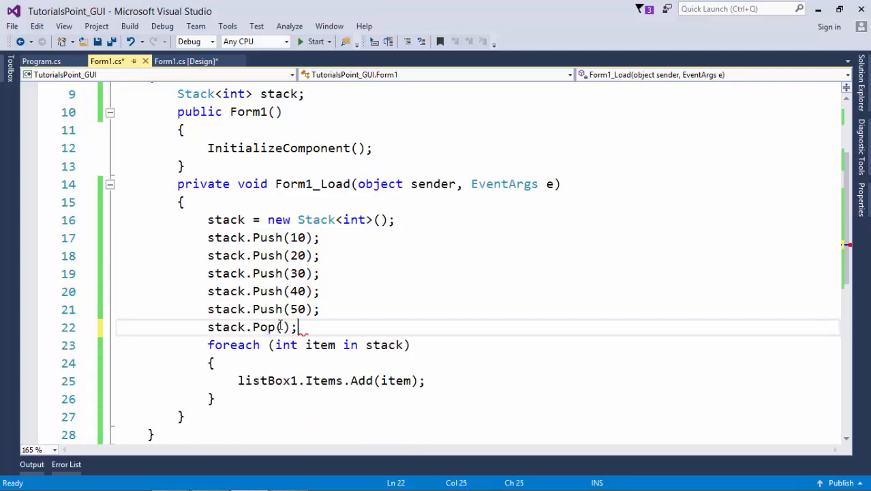
left_click(316, 41)
type("stack")
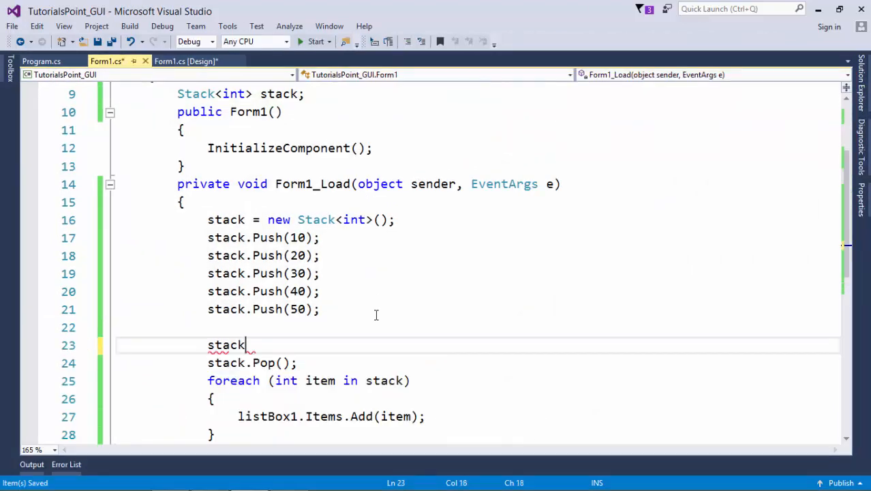
type(".Peek")
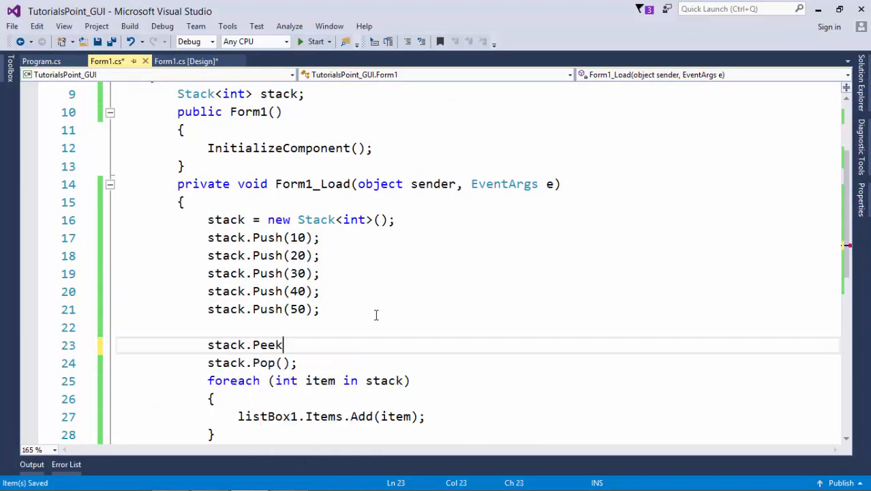
type("();")
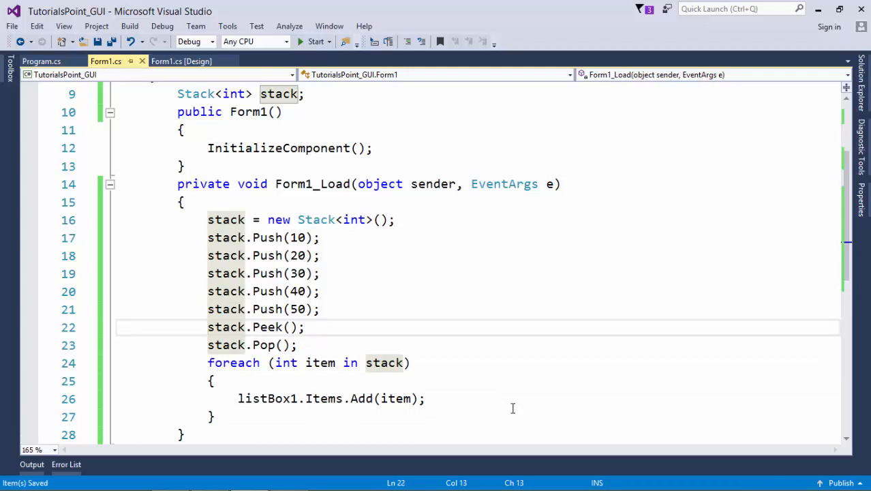
left_click(207, 327)
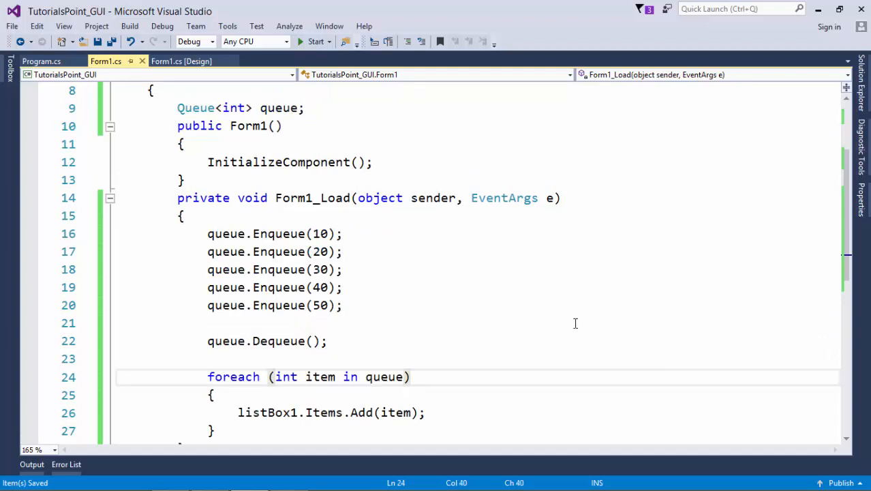
mouse_move(254, 125)
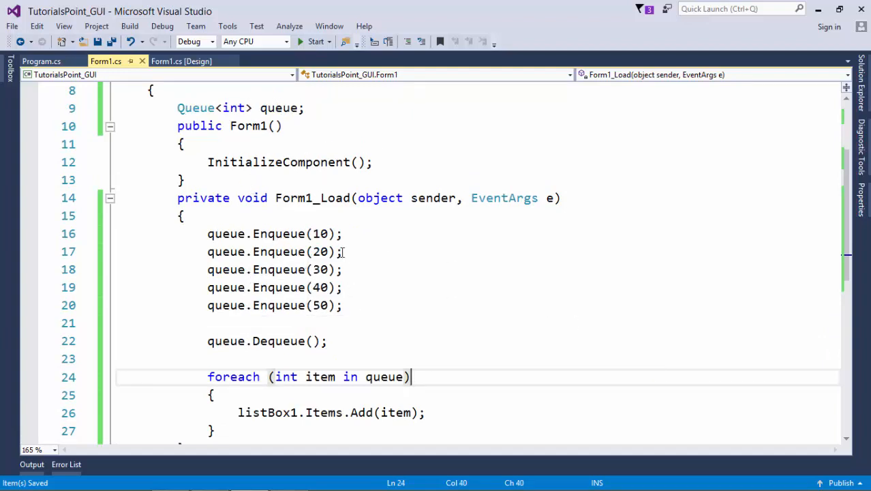
Create the queue with queue = new Queue<int>() and run the form, confirming it lists 20, 30, 40, 50
left_click(275, 341)
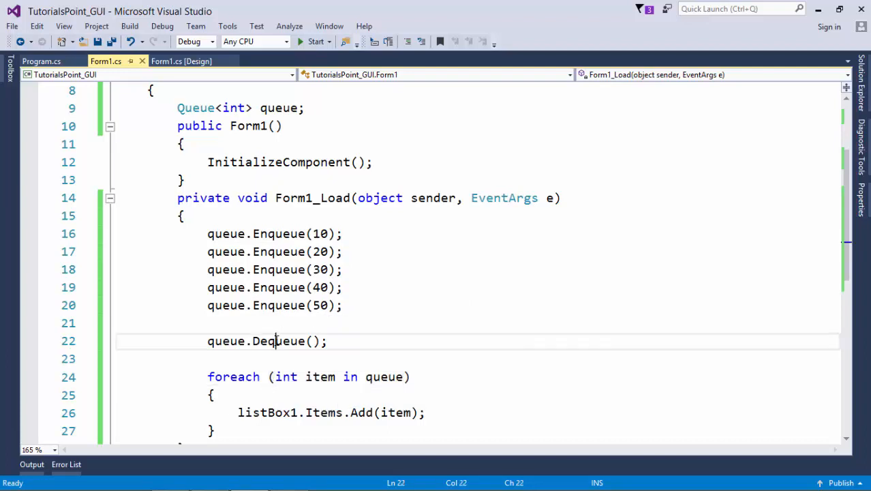
double_click(278, 341)
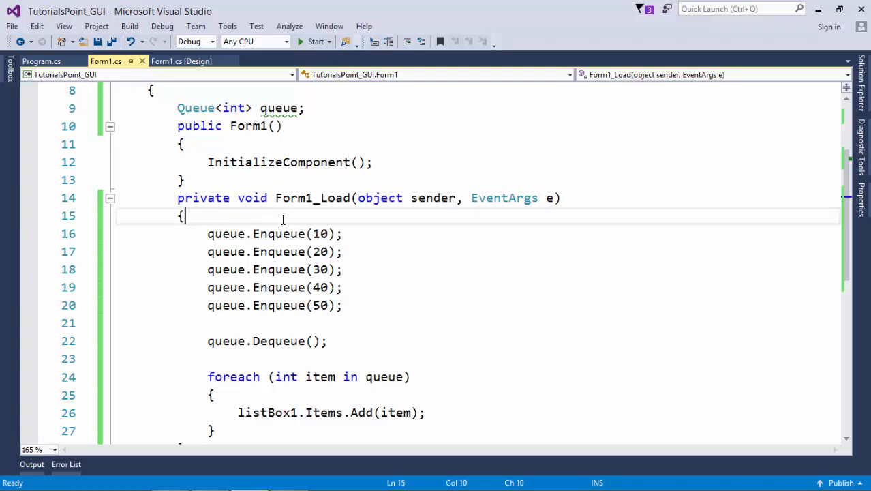
type("queue")
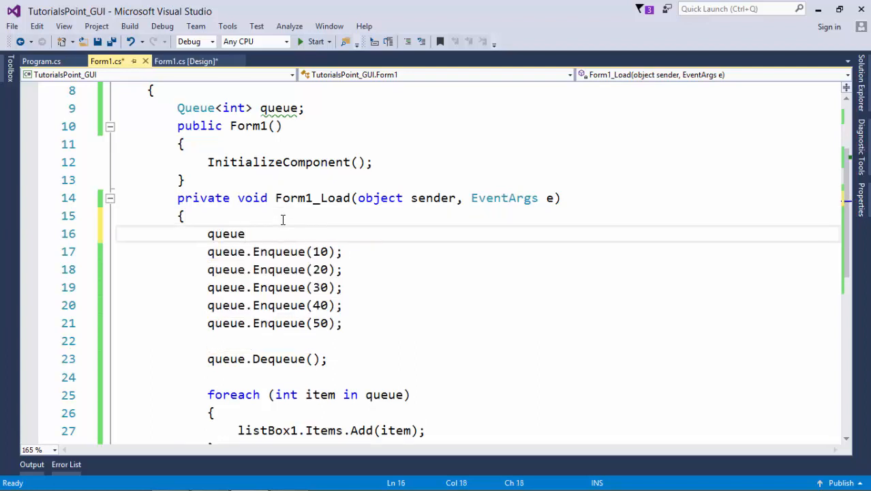
type("=nameof ew")
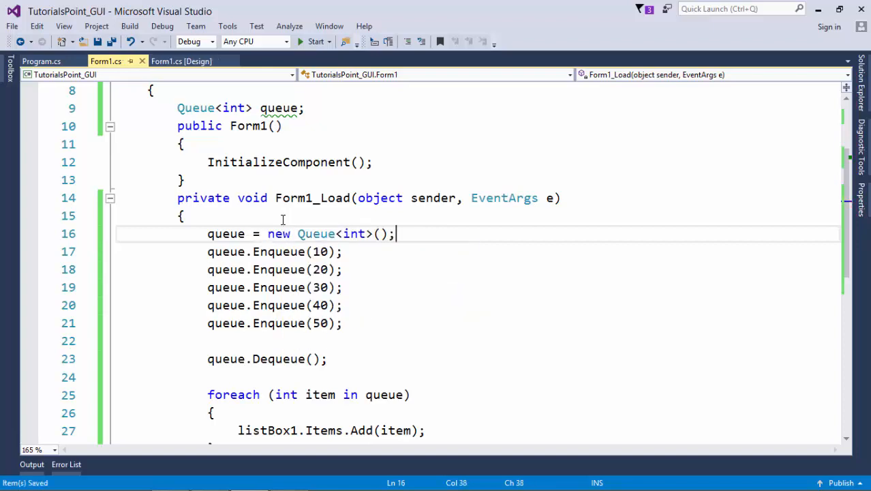
left_click(316, 41)
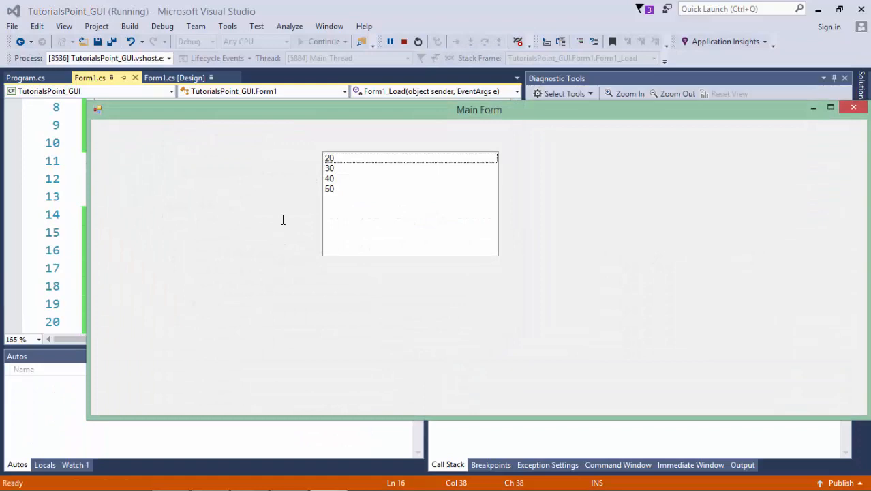
left_click(403, 41)
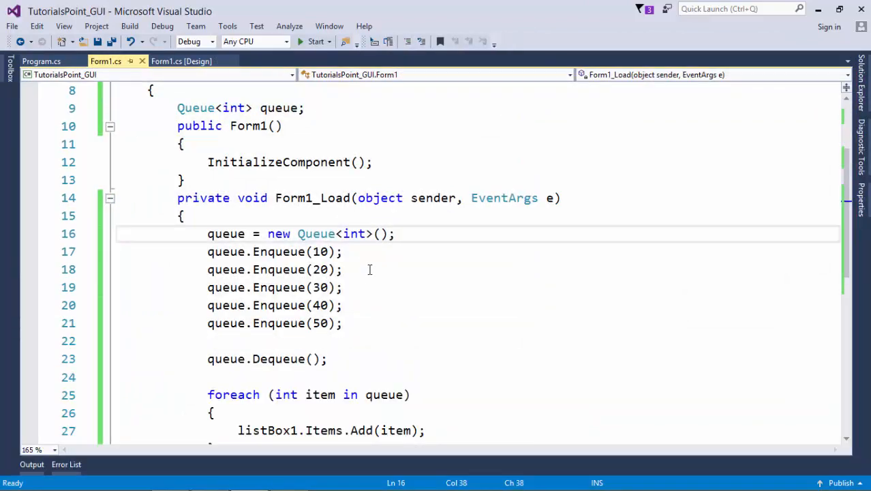
mouse_move(374, 332)
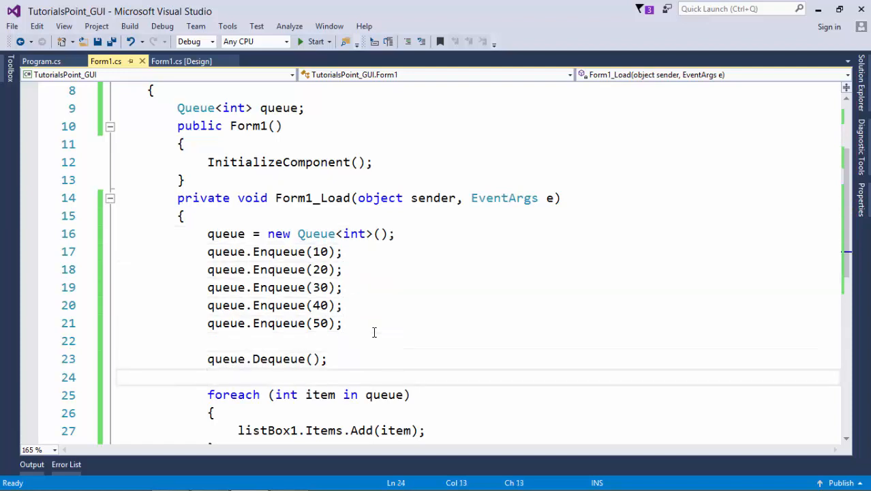
Start the line int first = queue.Peek after the Dequeue call
type("int")
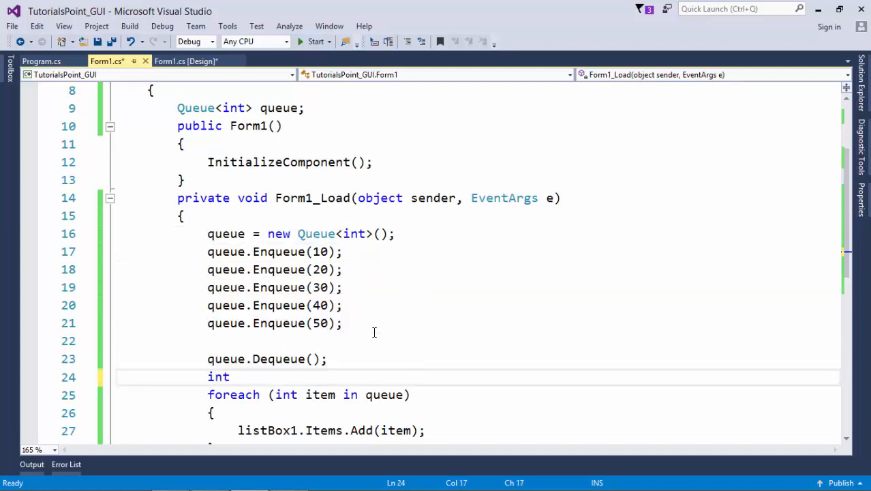
type("first =")
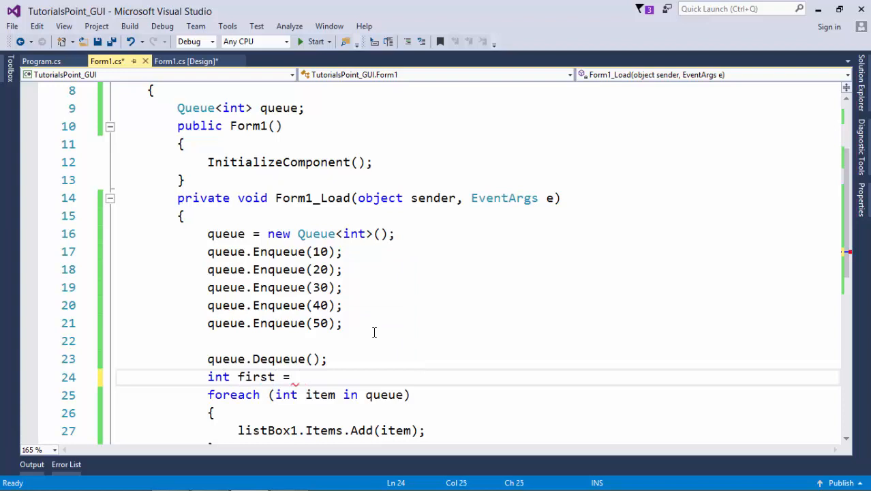
type("queue.pee")
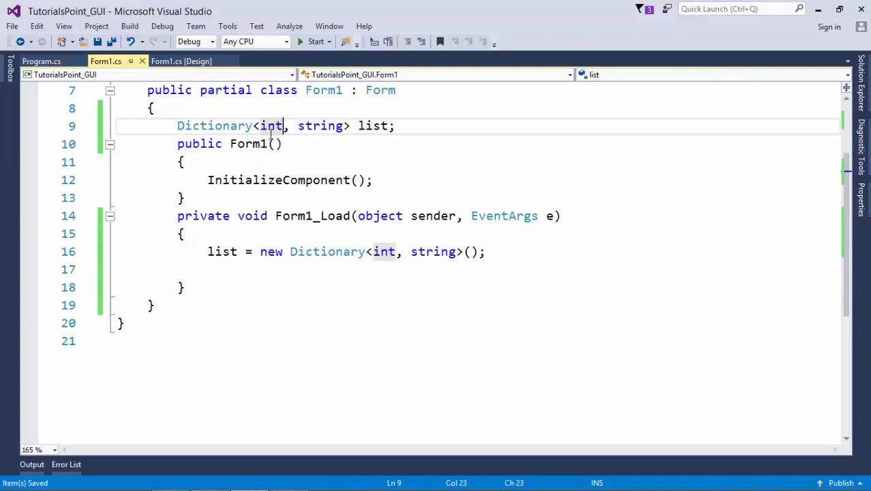
mouse_move(271, 125)
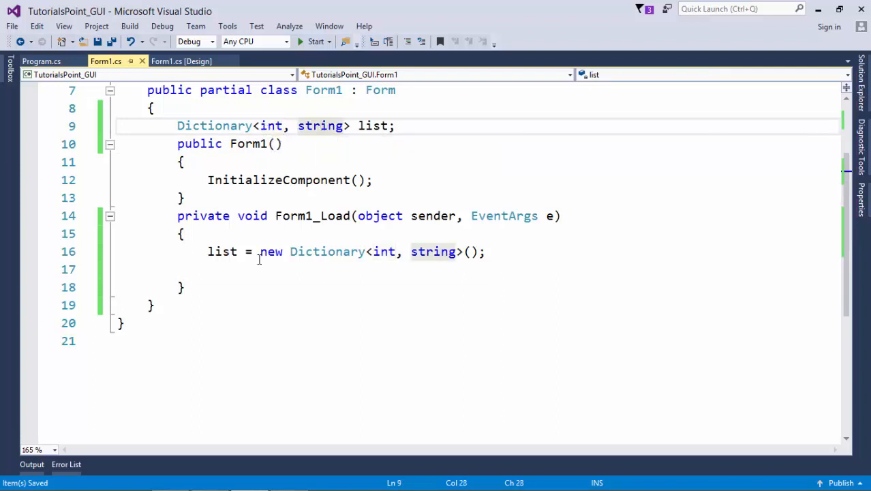
Add dictionary entries such as (101, "value1") and (342, "abcd") with list.Add calls
type("li")
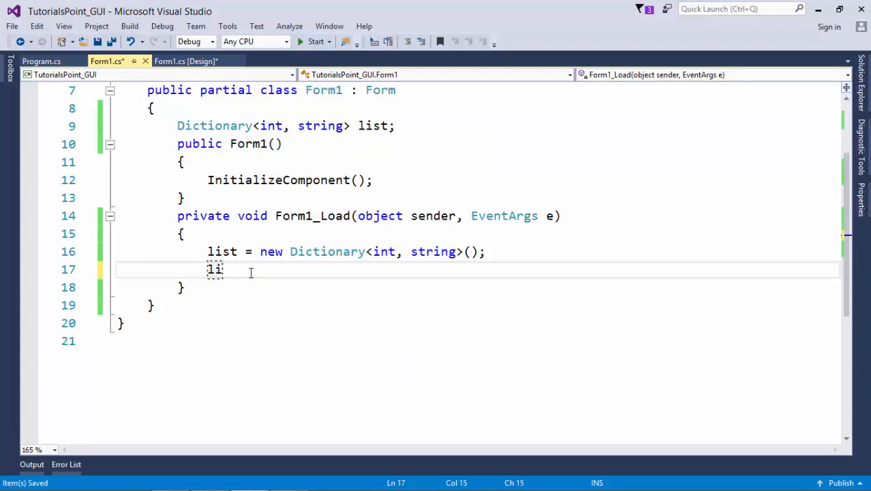
type("st.Add()")
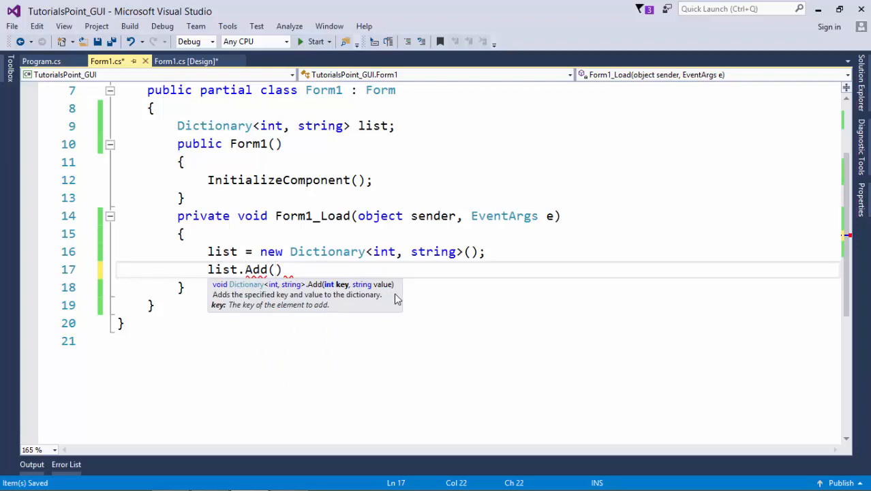
type("101,")
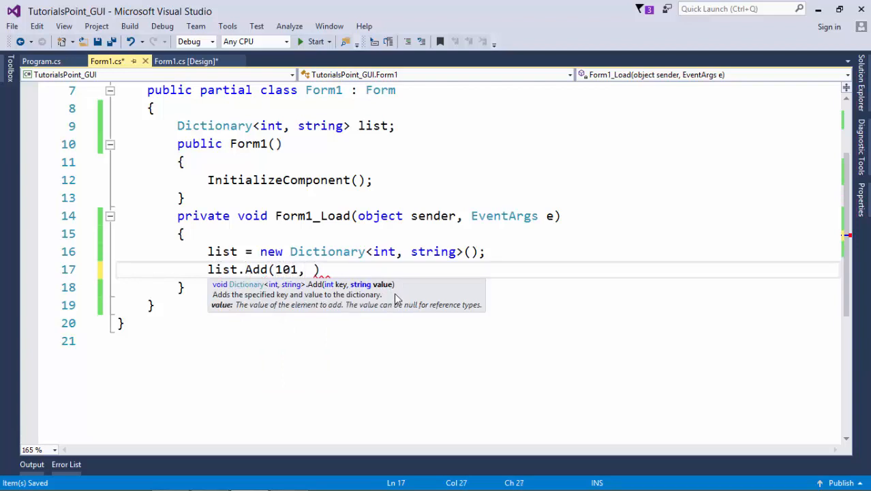
type("\"")
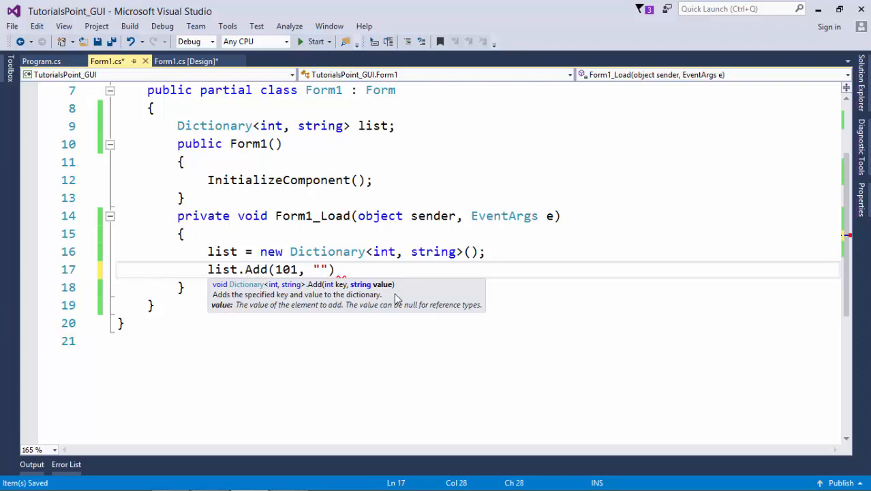
type("value1")
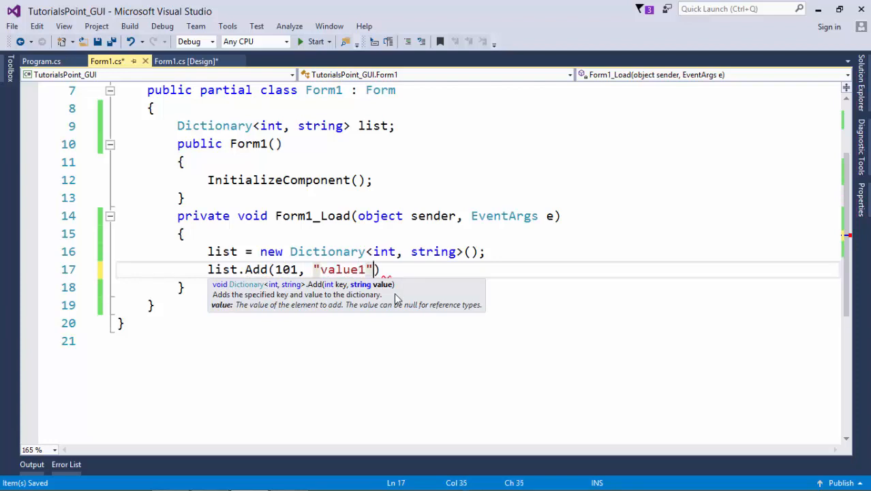
type(");")
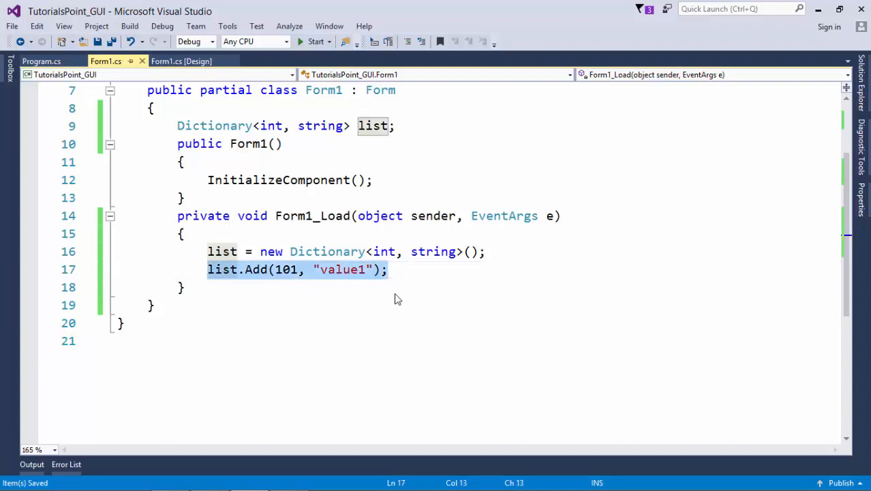
type("list.Add(342, \"abcd\");")
type("list.Add(2314, \"anadi\");")
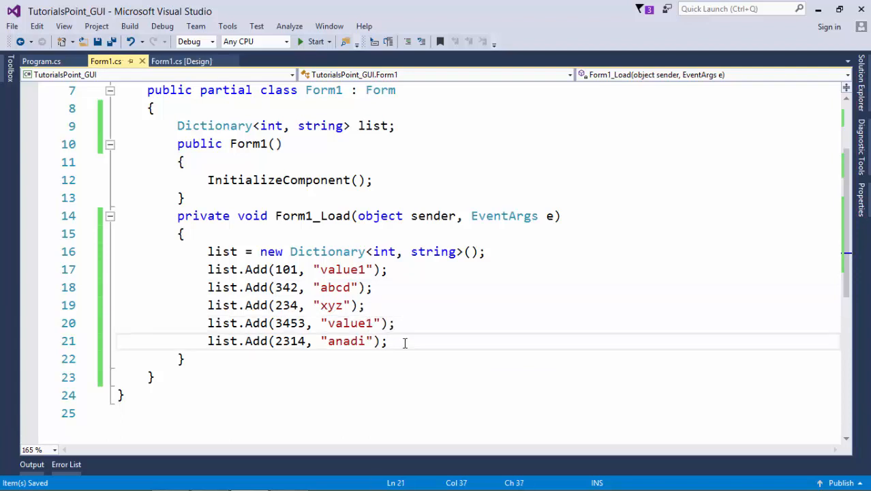
type("foreach (var item in collection)")
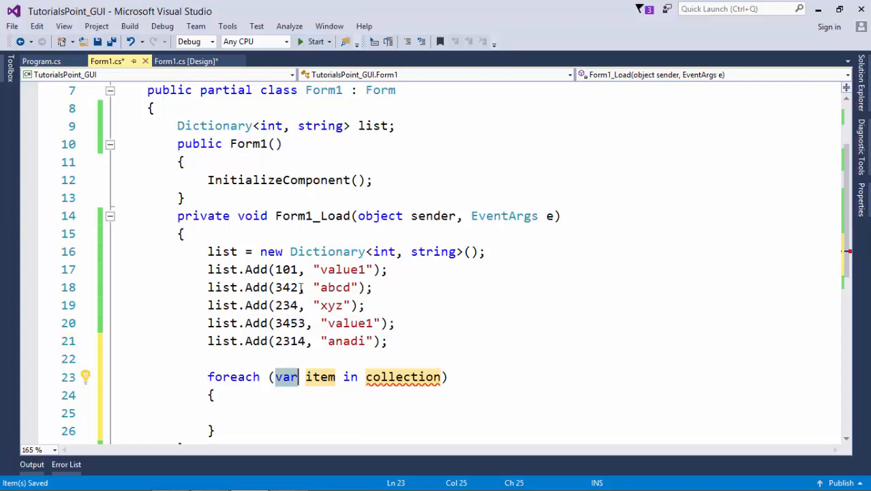
mouse_move(515, 294)
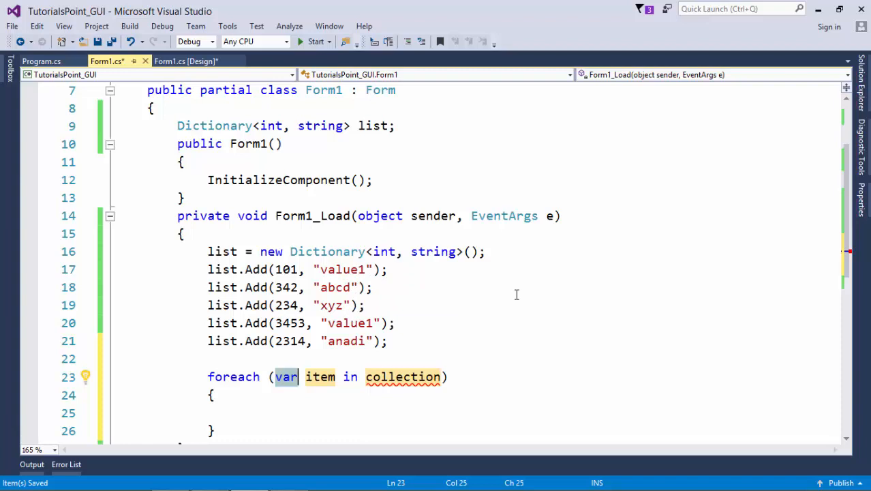
Loop over KeyValuePair<int, string> adding item.Key and item.Value to listBox1, then run the form
type("KeyValuePai")
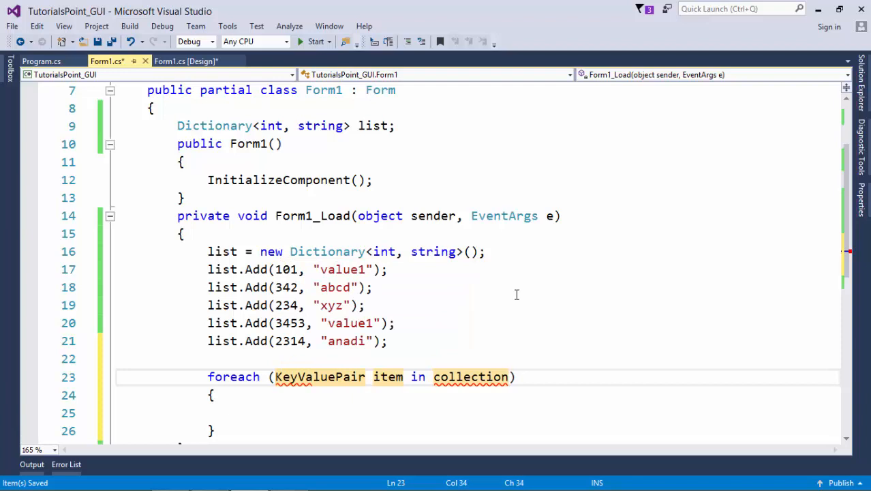
type("<")
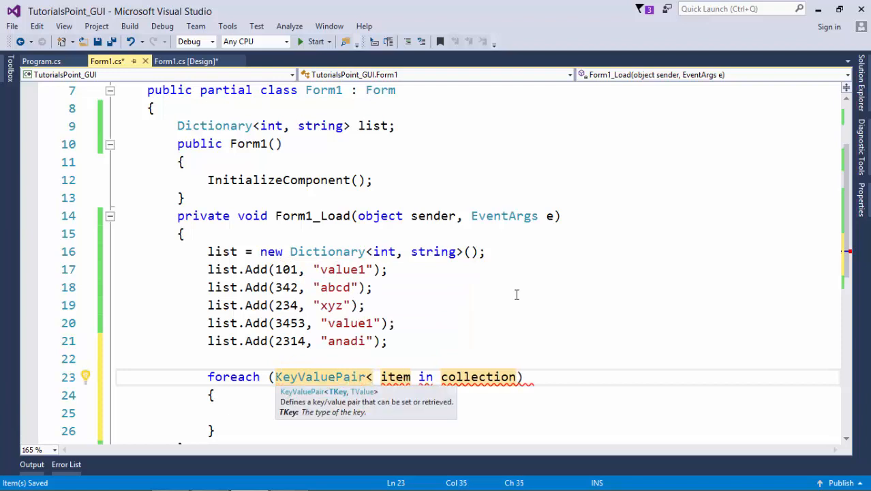
type("string>")
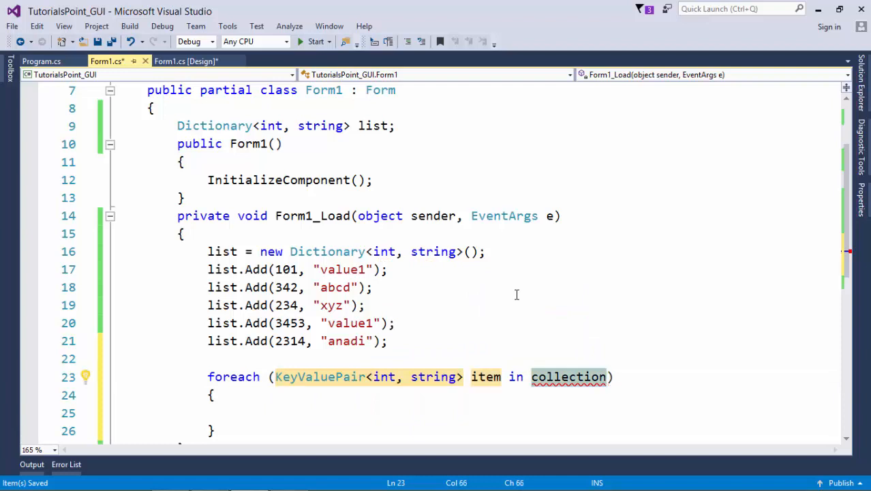
type("list")
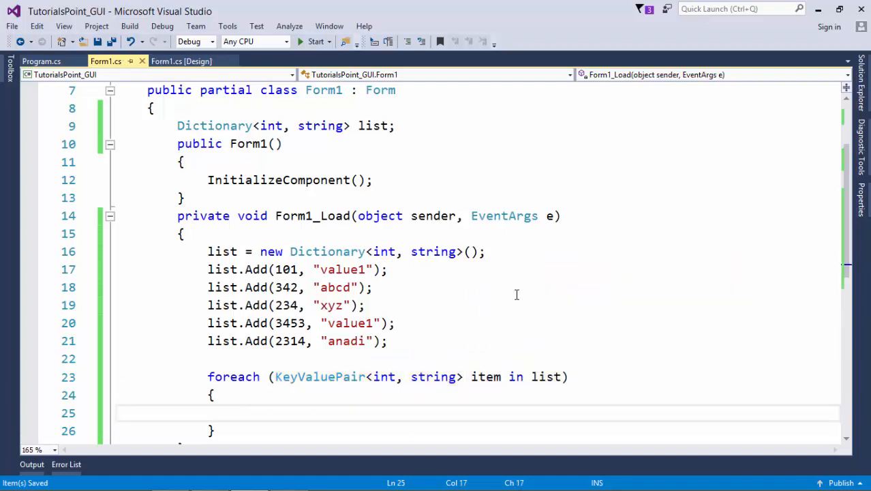
type("listBox1.Items.Add")
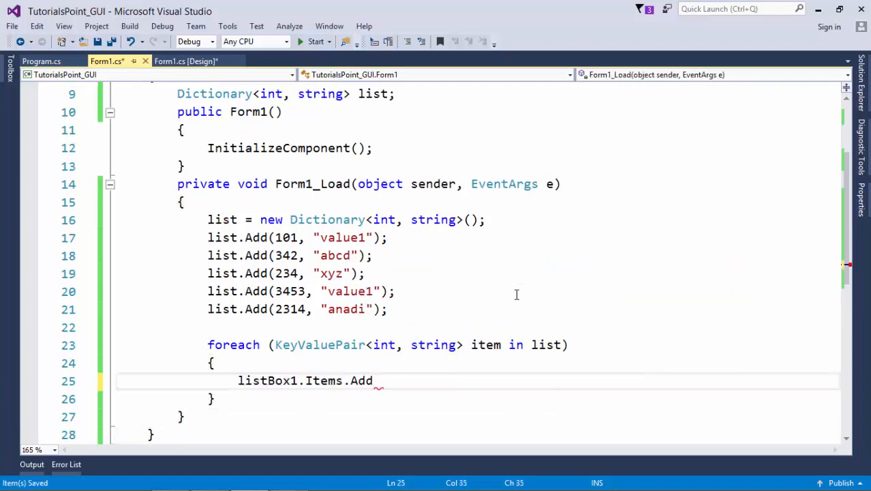
type("()")
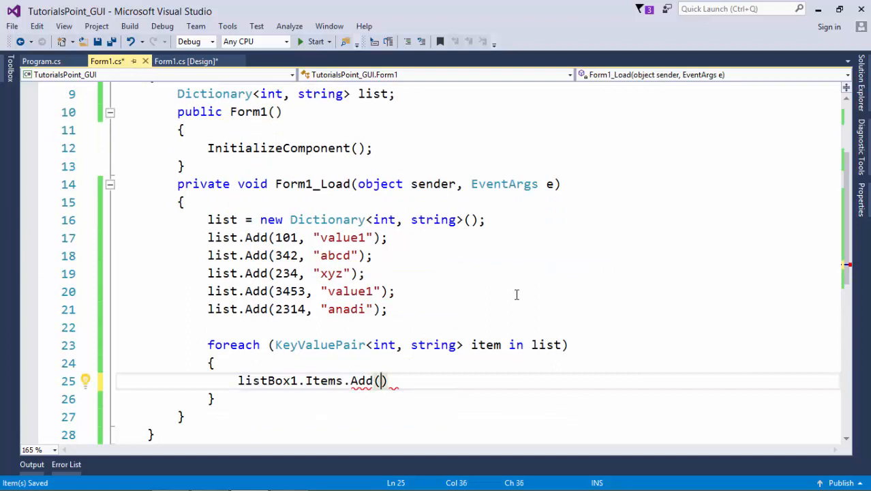
type("item,")
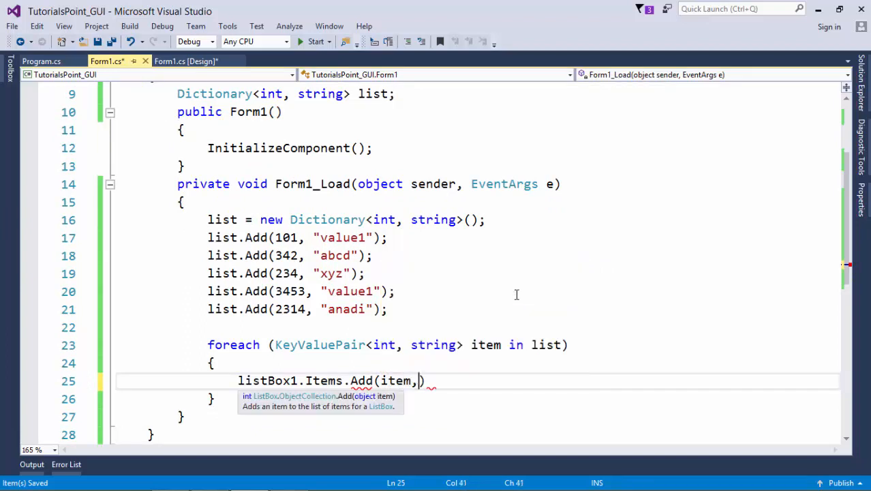
type(".Key + \" : \" + it")
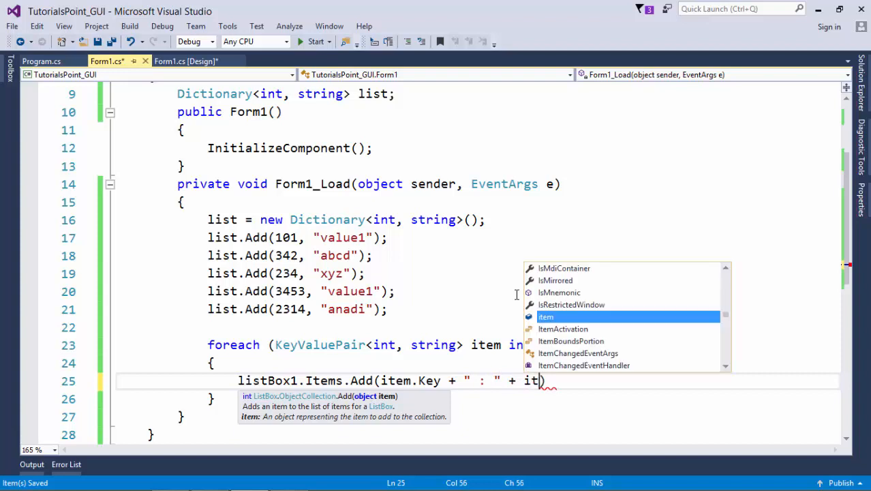
type(".Value")
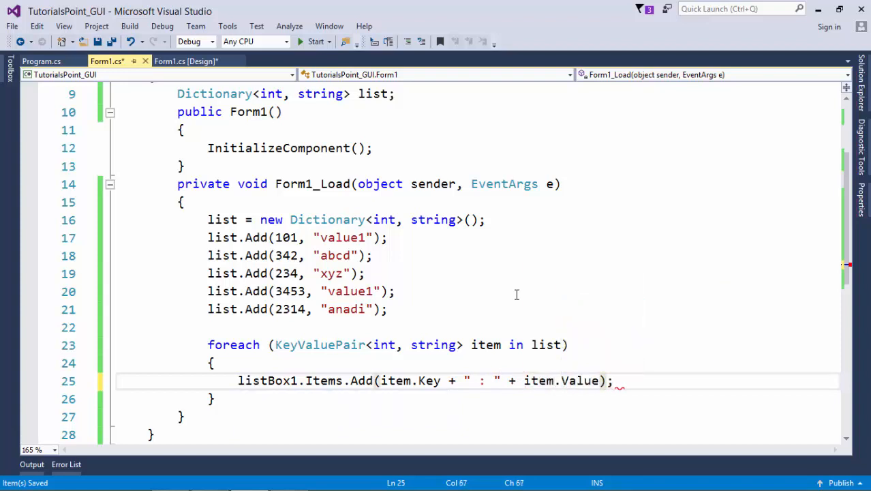
left_click(314, 41)
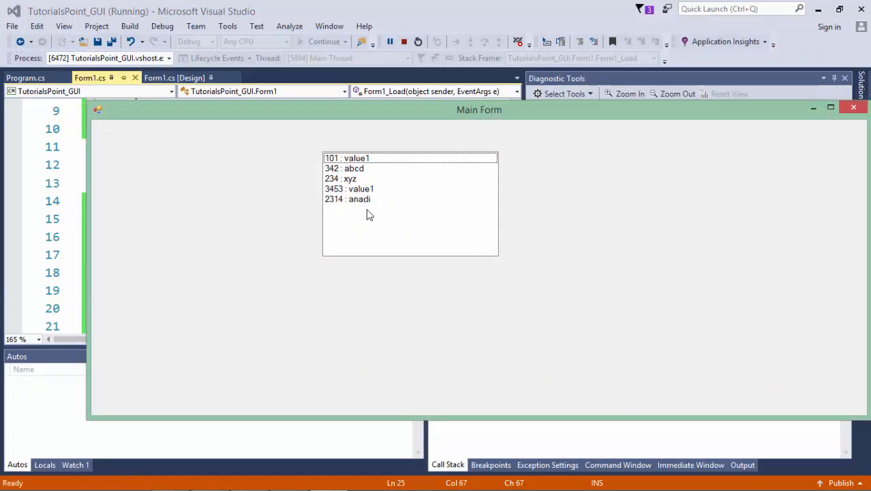
mouse_move(717, 163)
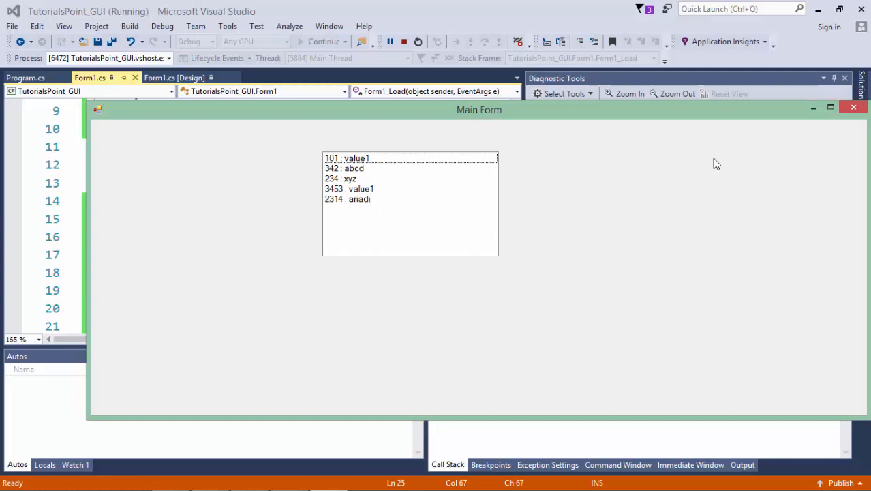
type("list")
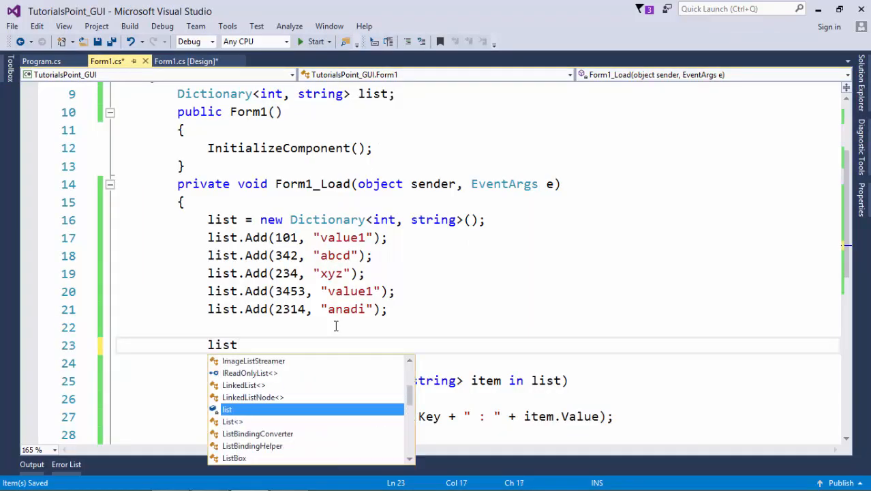
Remove key 234 with list.Remove(234) before listing and run the form showing four entries
type(".Remove(")
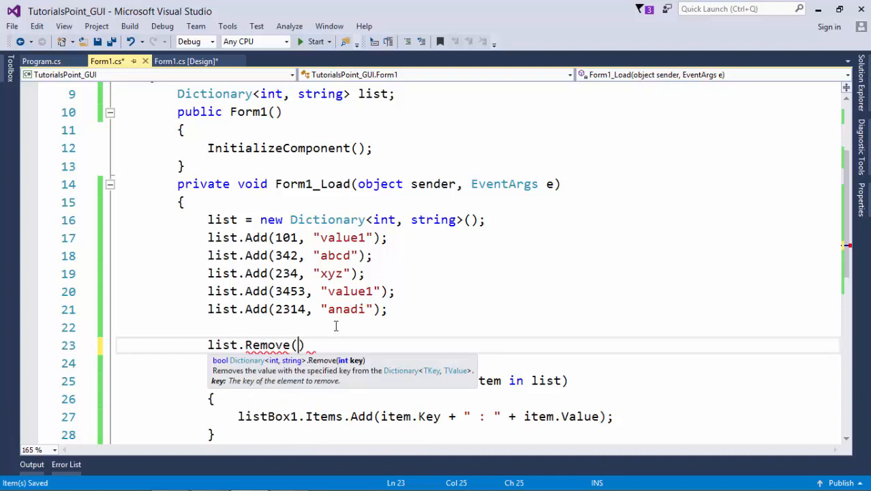
type("2")
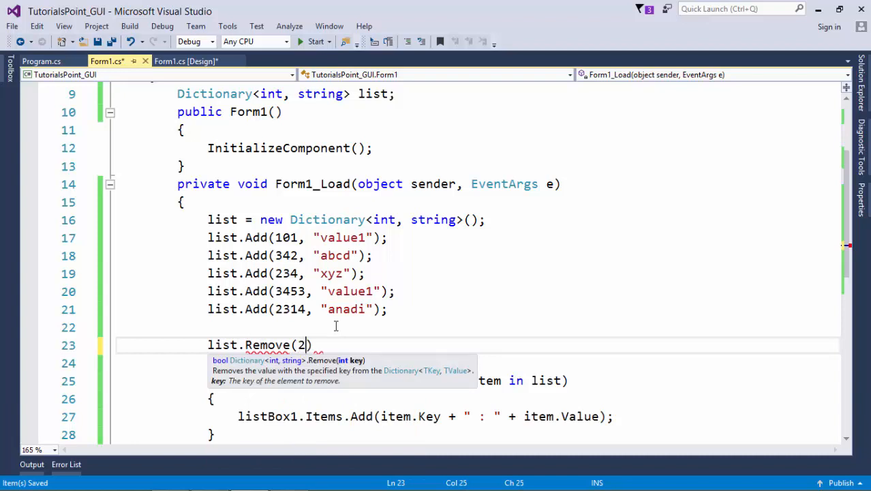
type("34);")
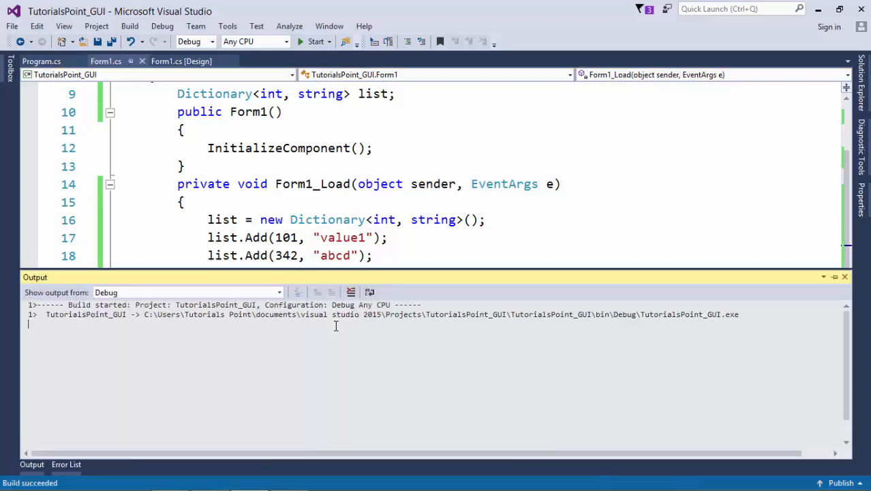
left_click(316, 41)
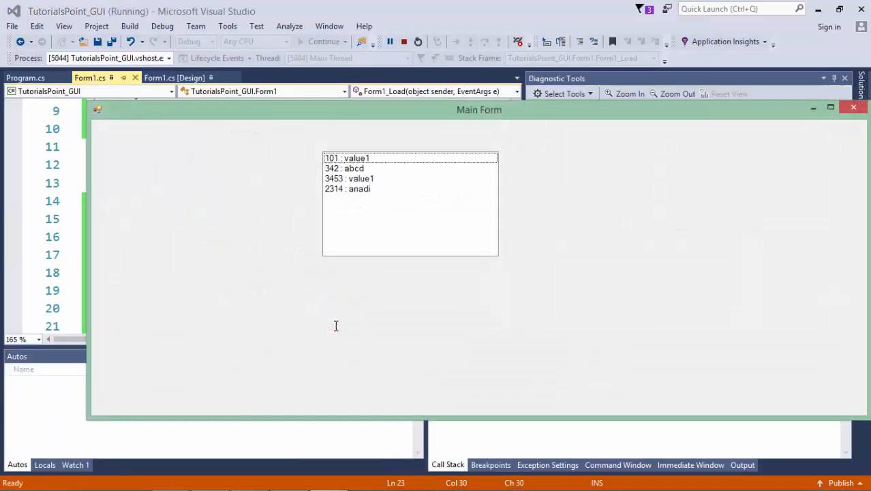
left_click(390, 41)
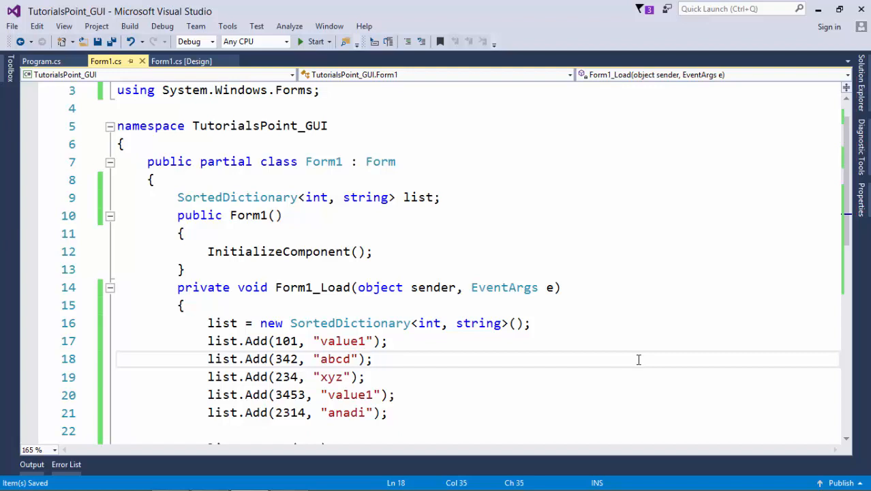
Run the SortedDictionary version, listing the remaining pairs in key order (101, 342, 2314, 3453)
left_click(373, 359)
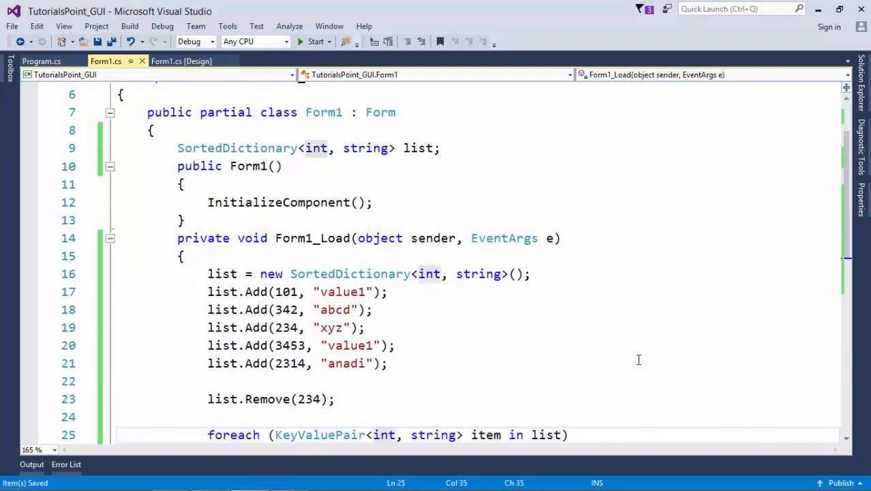
scroll("down", 3)
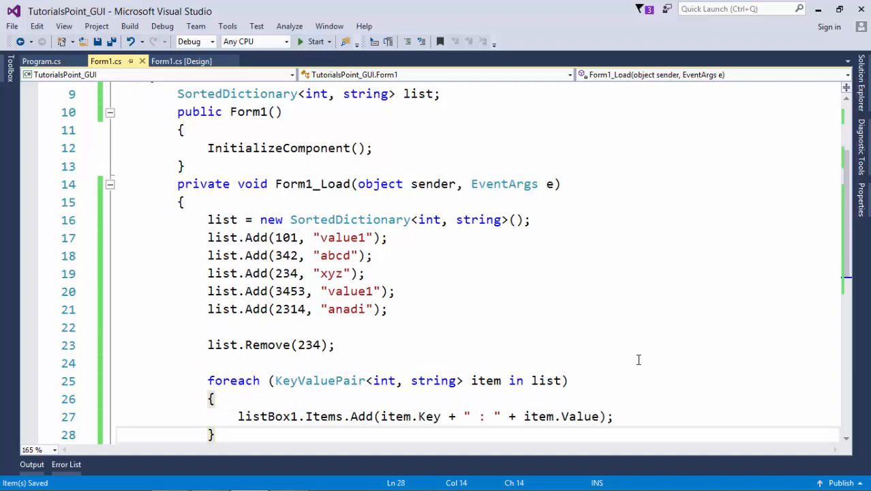
mouse_move(291, 308)
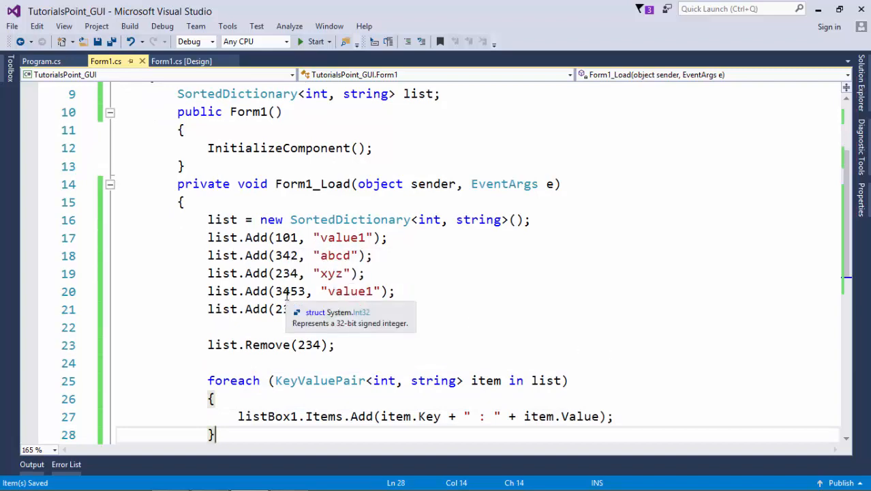
left_click(314, 40)
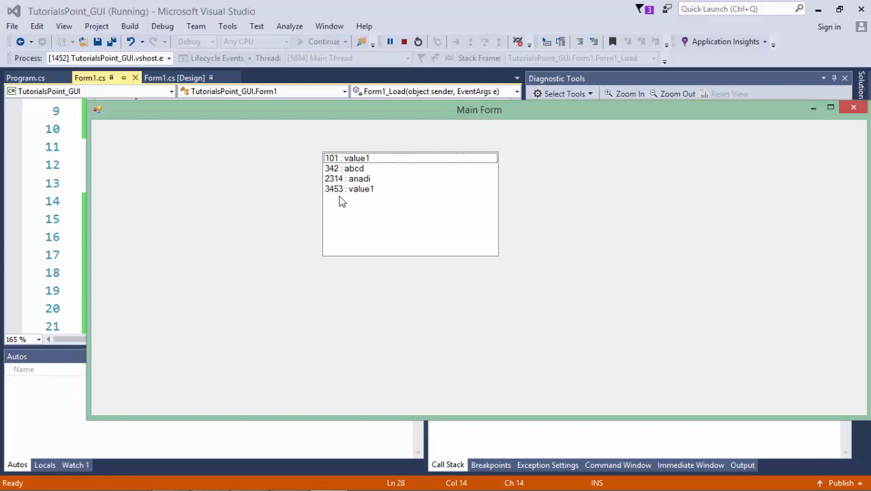
mouse_move(853, 107)
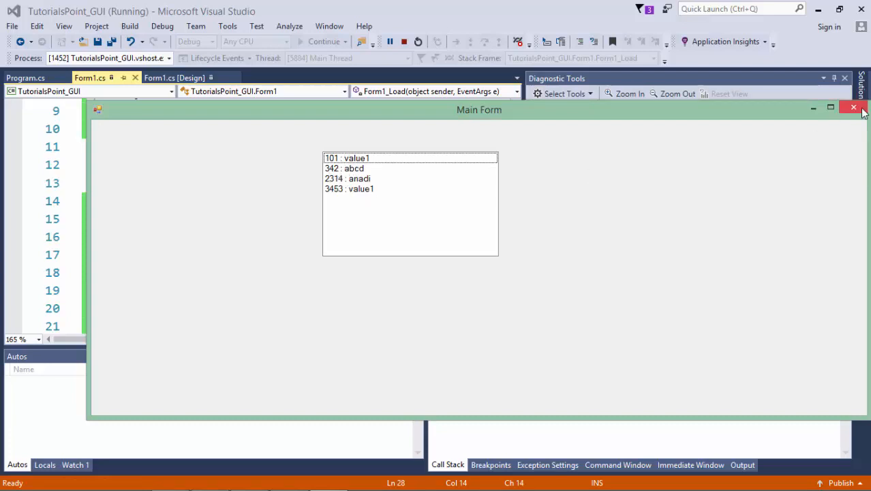